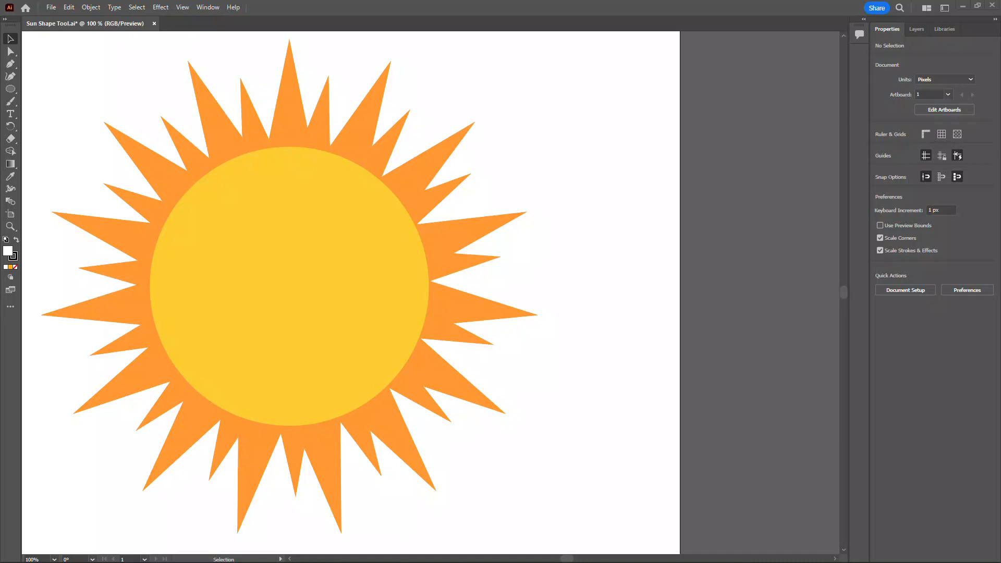
{"action": "mouse_move", "coordinate": [514, 99]}
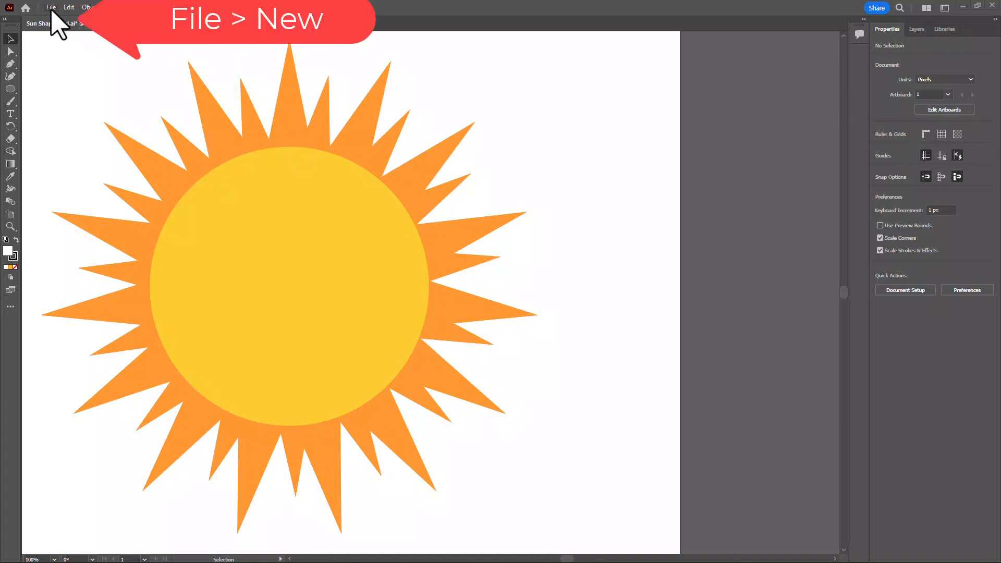
- Start a new Web document named 'Sun 3 Justine'
{"action": "left_click", "coordinate": [50, 7]}
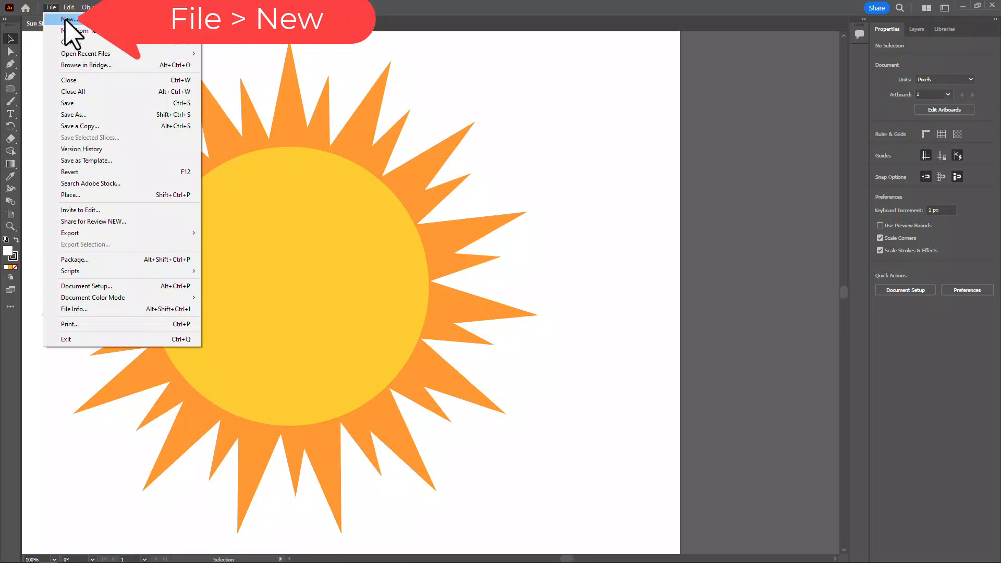
{"action": "left_click", "coordinate": [70, 19]}
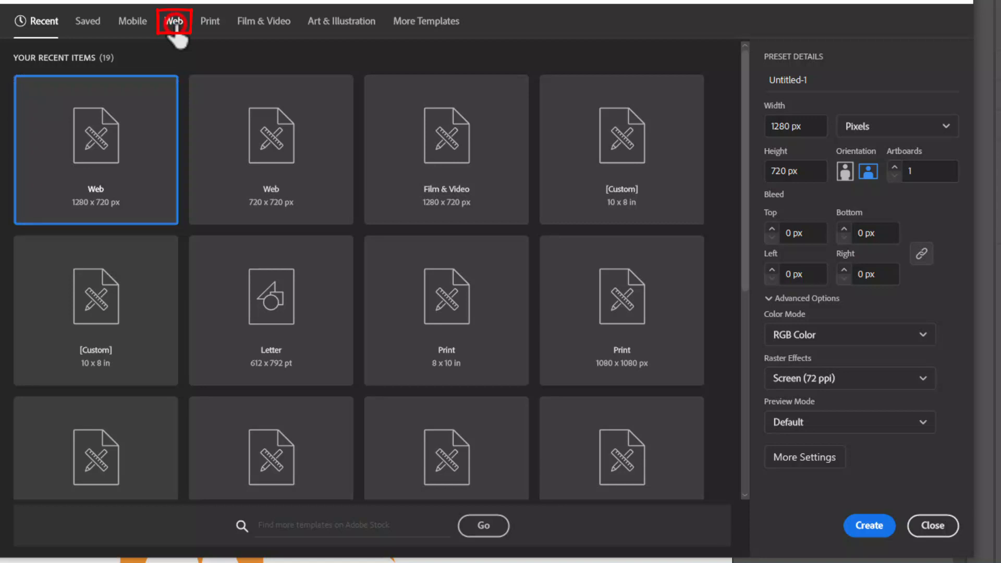
{"action": "left_click", "coordinate": [173, 21]}
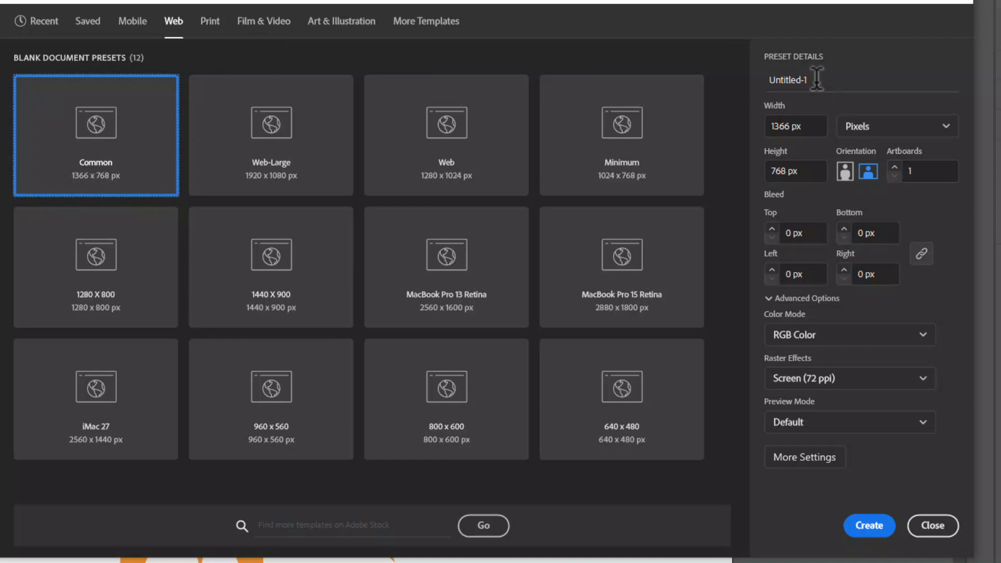
{"action": "type", "text": "s"}
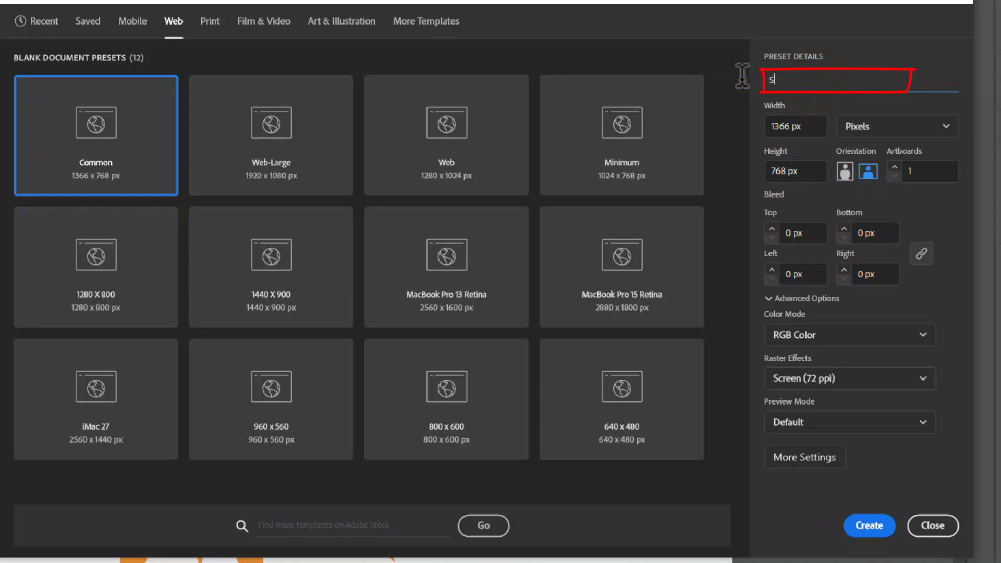
{"action": "type", "text": "un 3 Justine"}
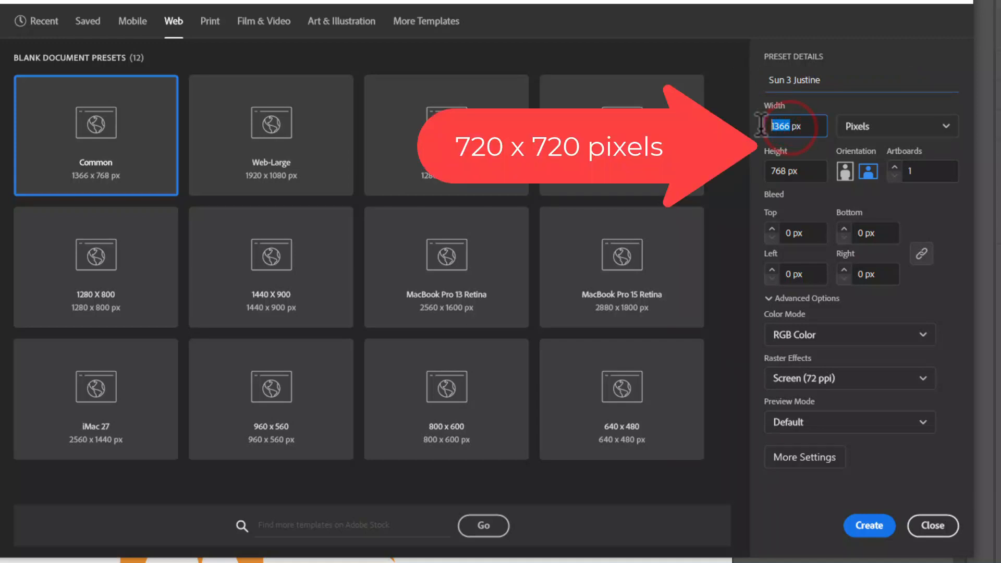
- Set width and height to 720 px and create the document
{"action": "type", "text": "720 px"}
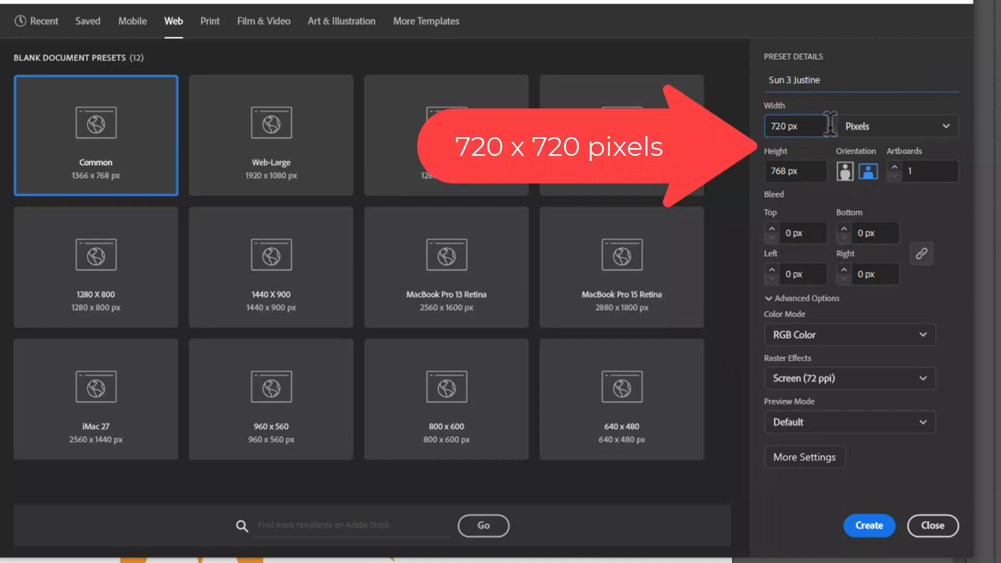
{"action": "left_click", "coordinate": [794, 170]}
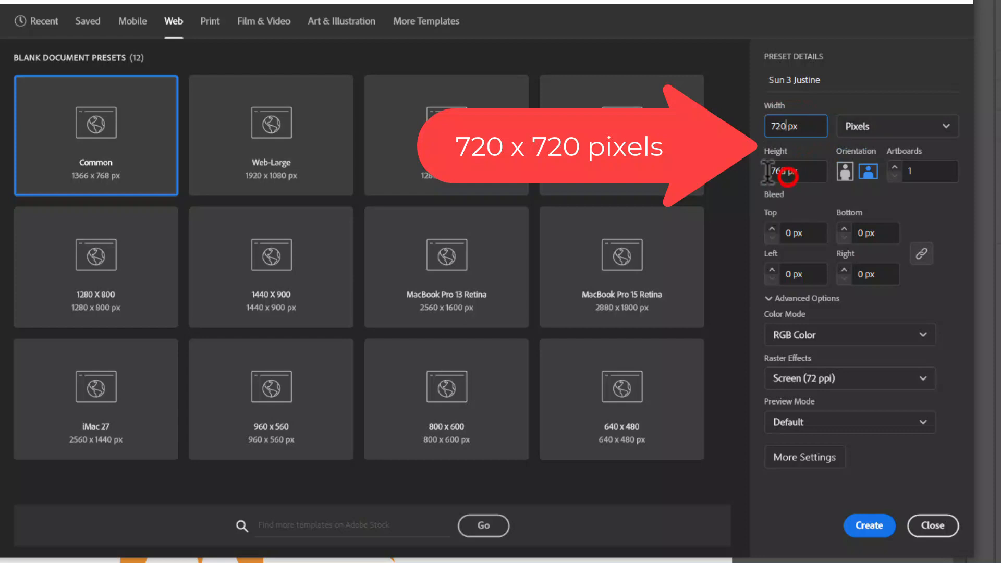
{"action": "left_click", "coordinate": [794, 171]}
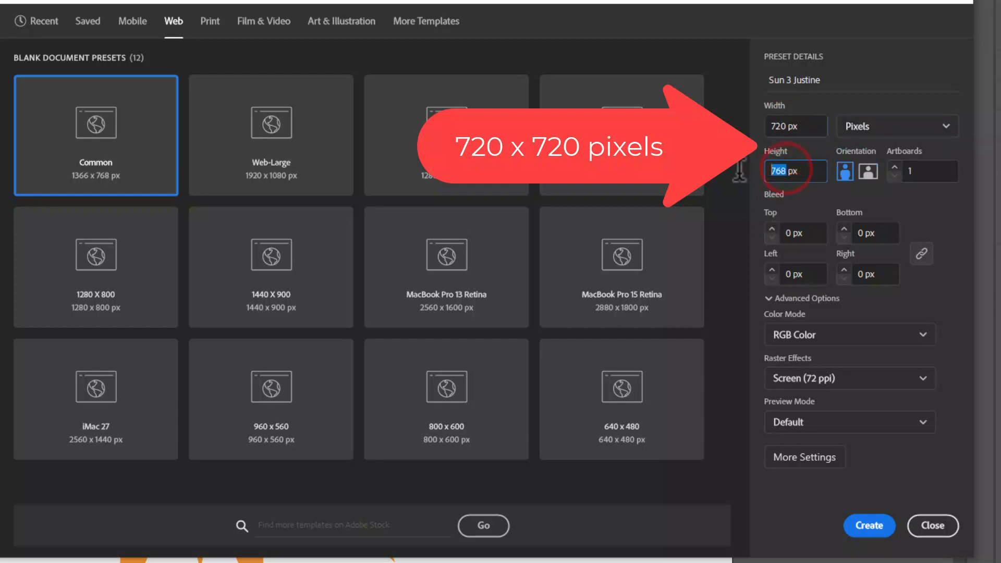
{"action": "type", "text": "720"}
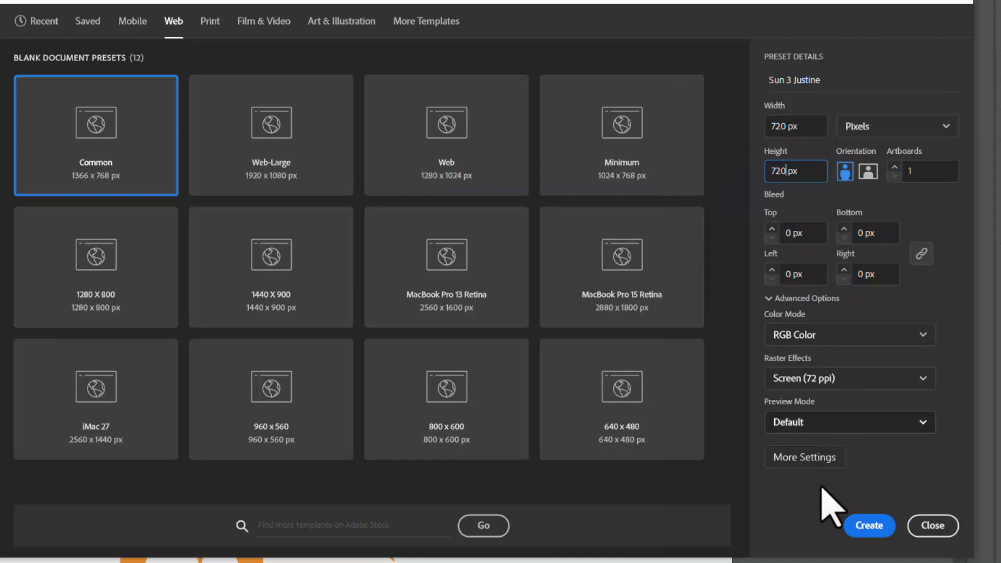
{"action": "left_click", "coordinate": [869, 525]}
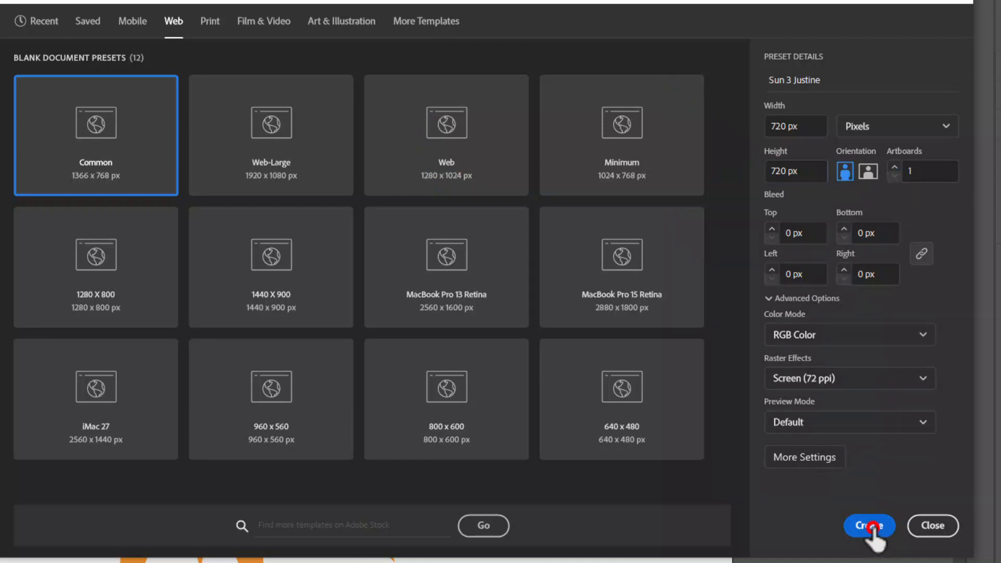
{"action": "left_click", "coordinate": [869, 525]}
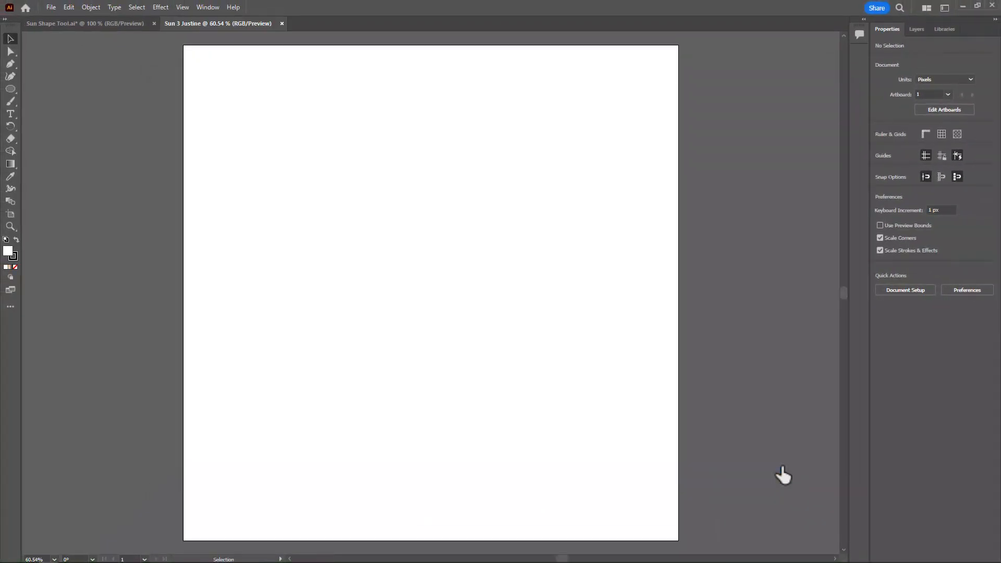
{"action": "mouse_move", "coordinate": [427, 148]}
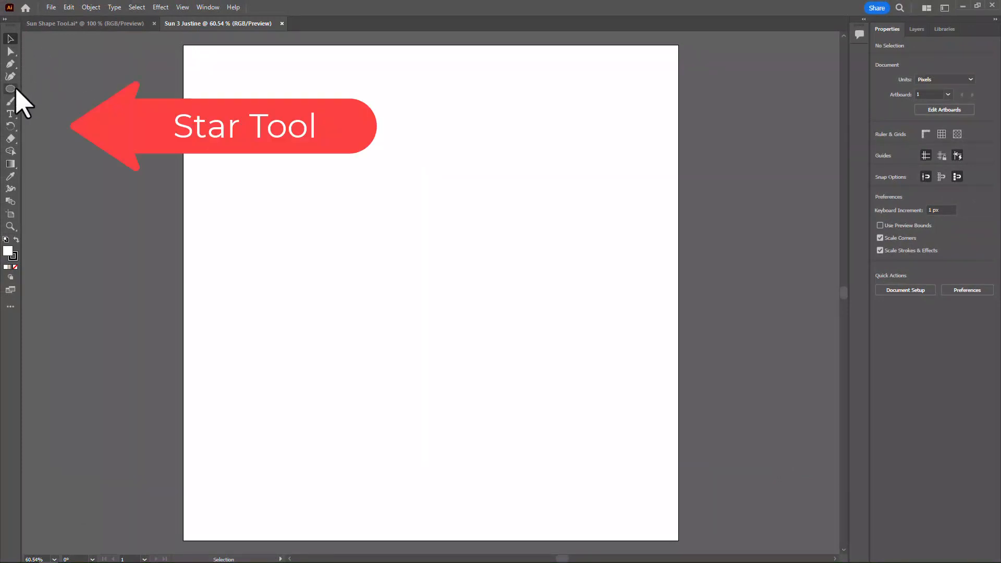
- Place a 15-point star with Radius 1 40 px and Radius 2 50 px on the artboard
{"action": "left_click", "coordinate": [10, 89]}
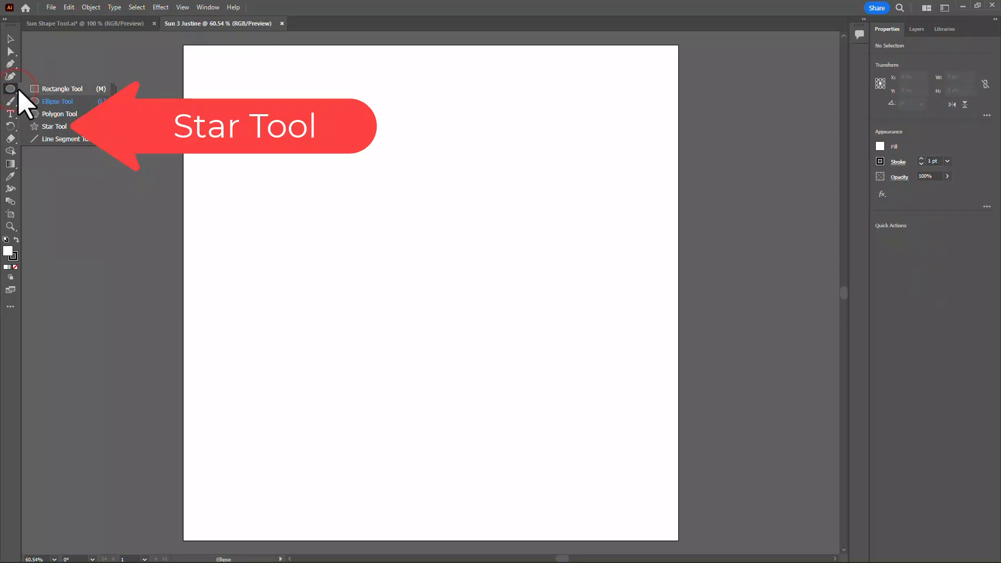
{"action": "mouse_move", "coordinate": [60, 137]}
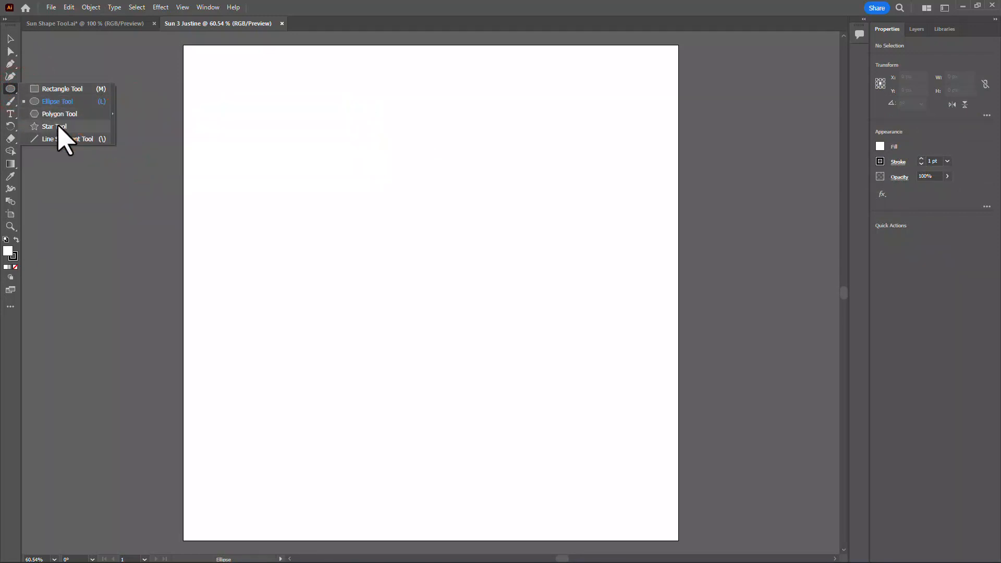
{"action": "left_click", "coordinate": [53, 126]}
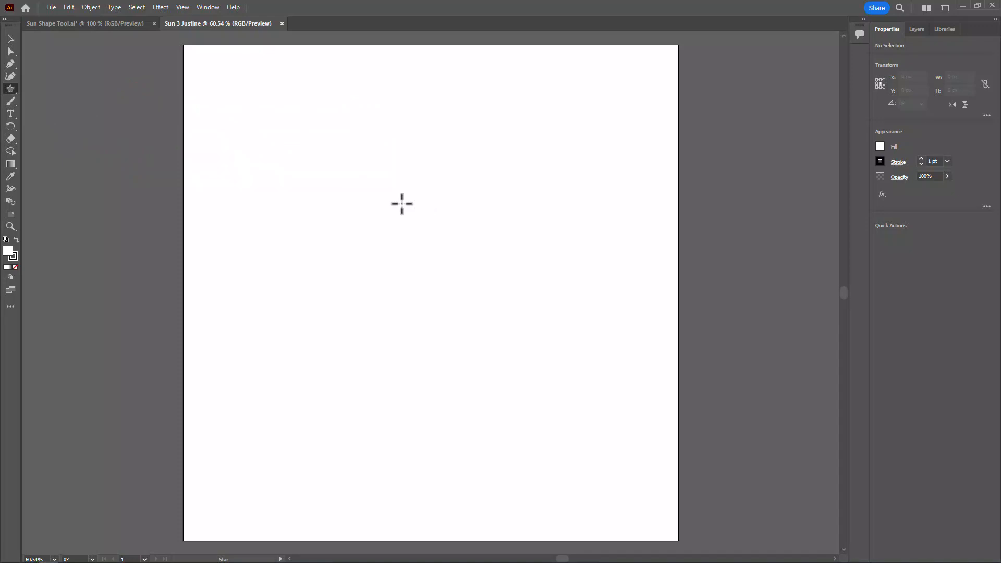
{"action": "left_click", "coordinate": [400, 203]}
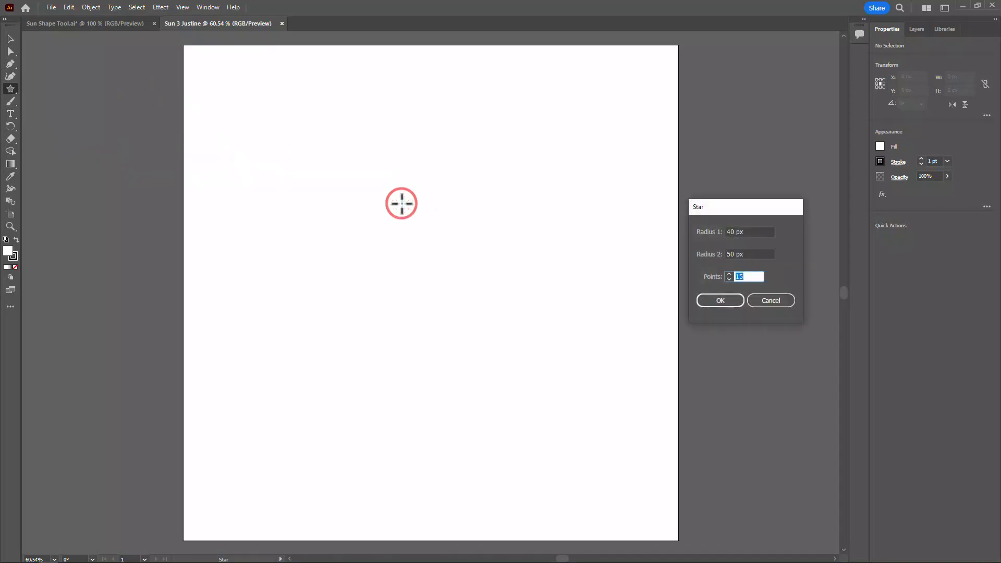
{"action": "left_click_drag", "start_coordinate": [744, 206], "coordinate": [442, 188]}
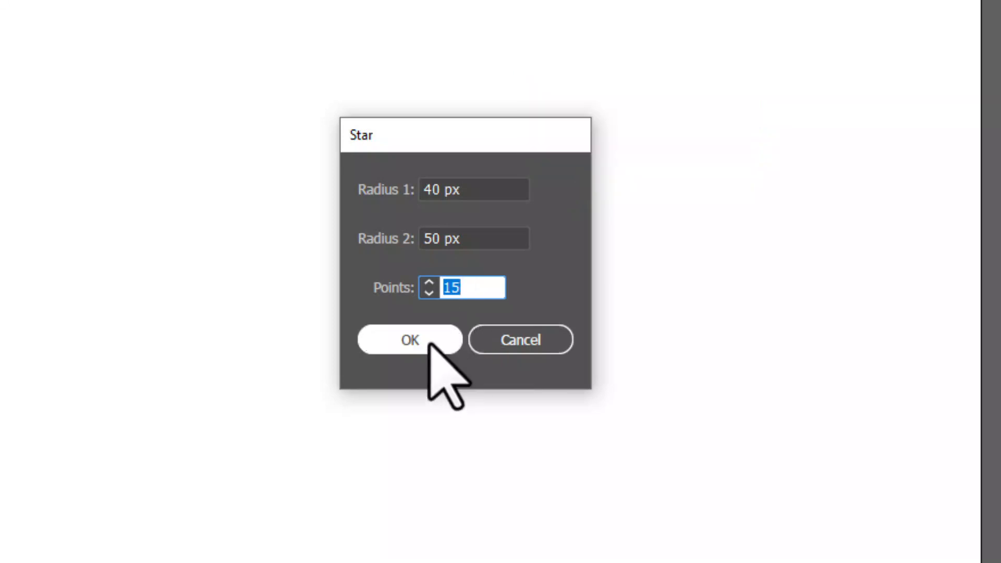
{"action": "left_click", "coordinate": [409, 339]}
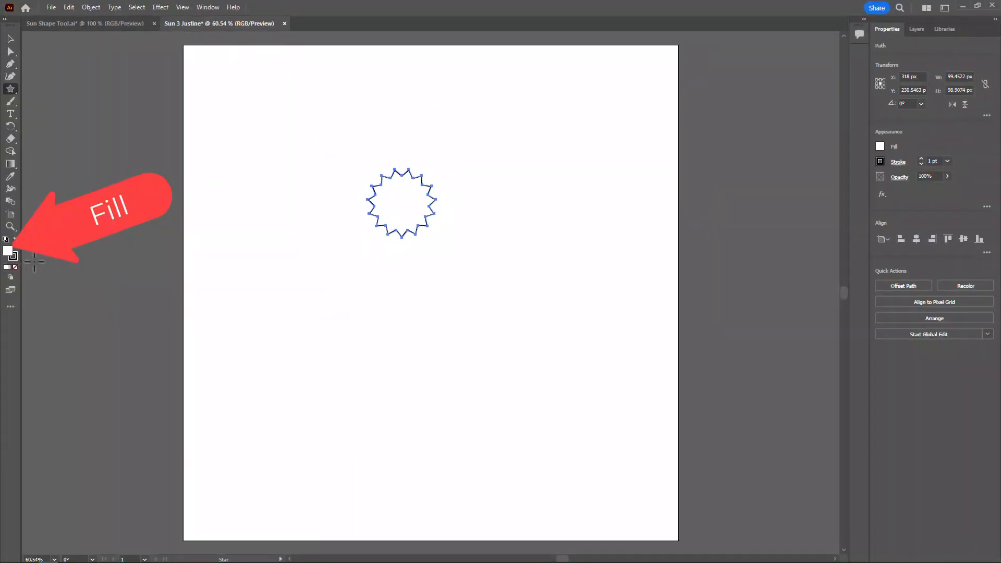
- Fill the star with bright orange #FF6600 via the fill colour picker
{"action": "double_click", "coordinate": [6, 250]}
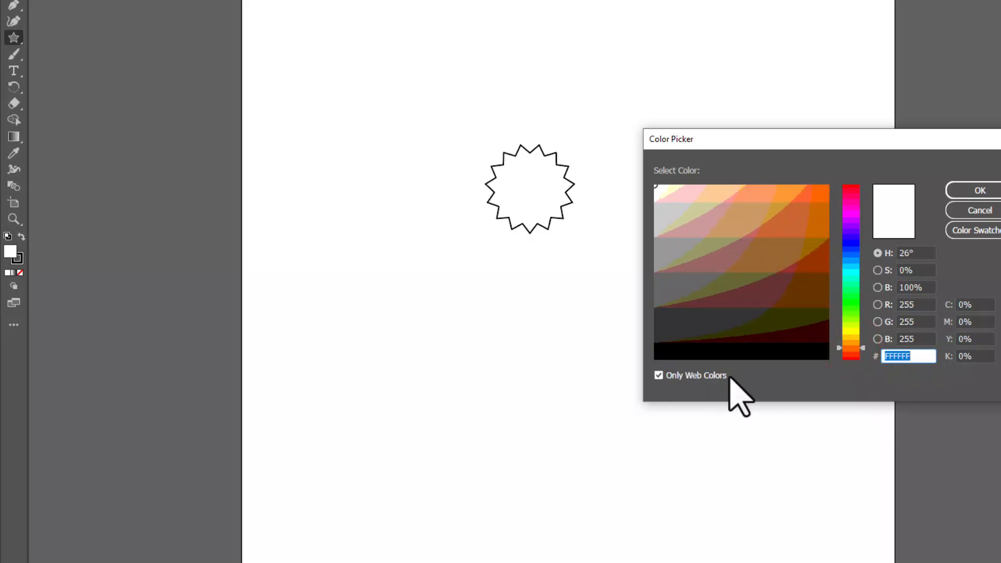
{"action": "mouse_move", "coordinate": [734, 396]}
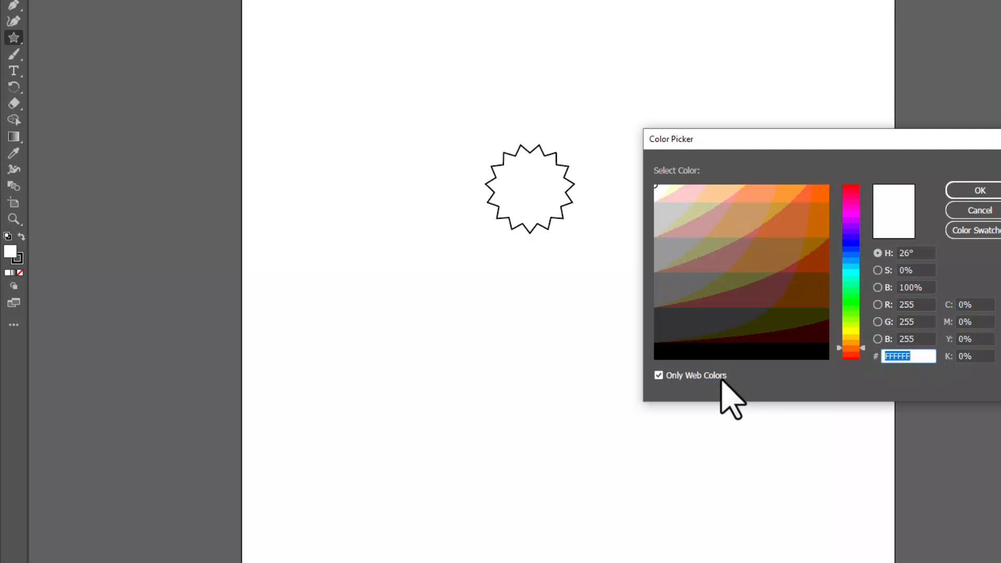
{"action": "left_click", "coordinate": [820, 195]}
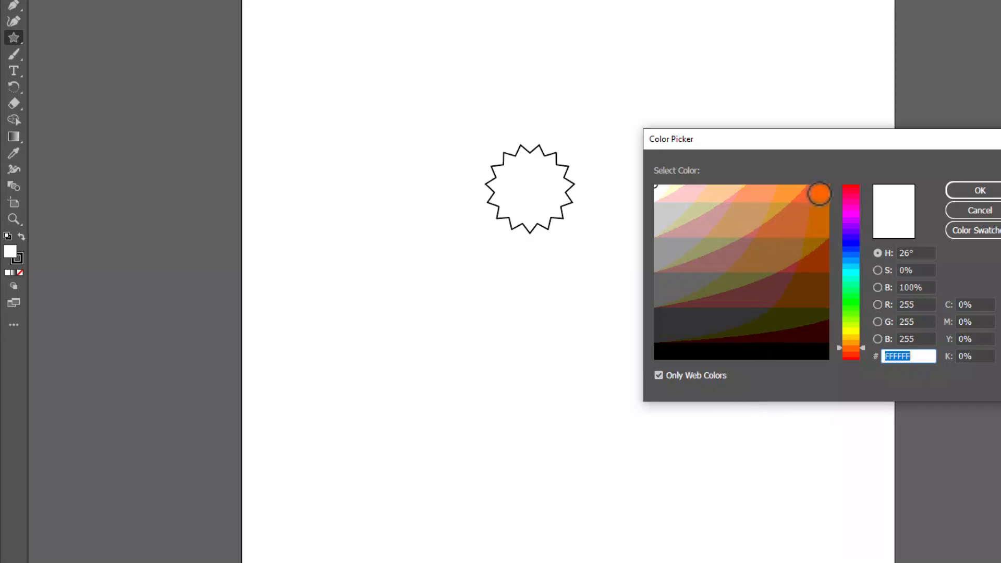
{"action": "left_click", "coordinate": [819, 194]}
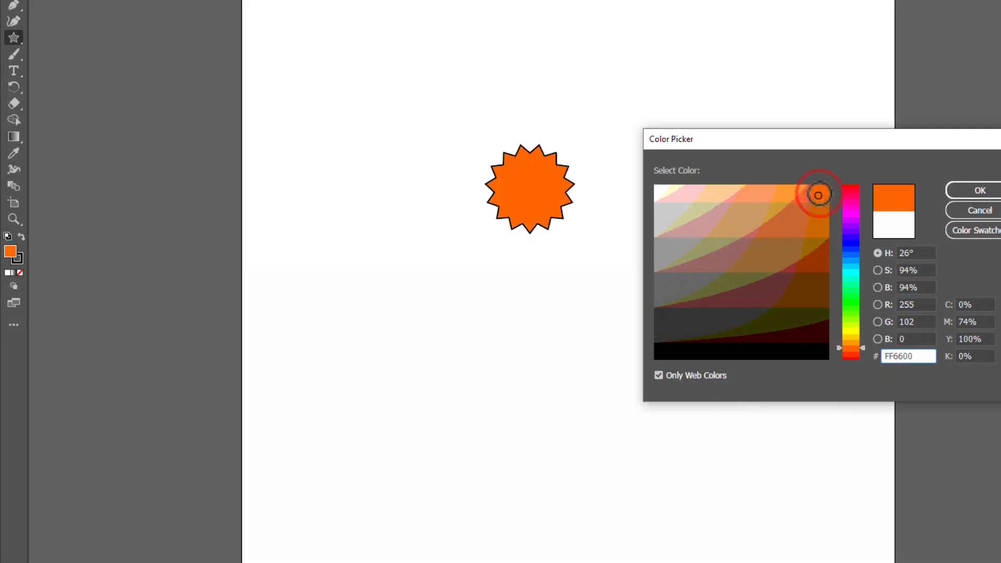
{"action": "left_click", "coordinate": [978, 189]}
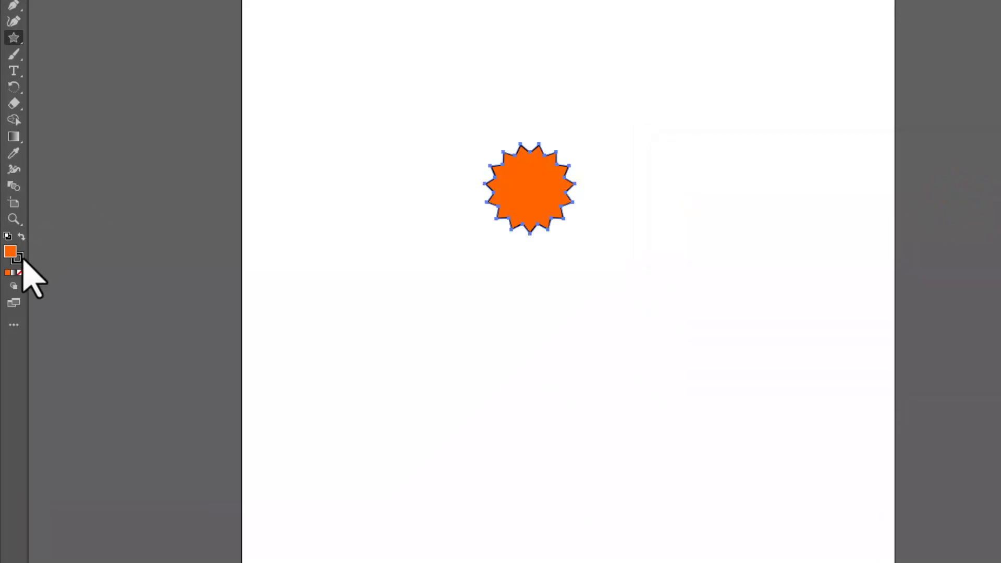
{"action": "key", "text": "x"}
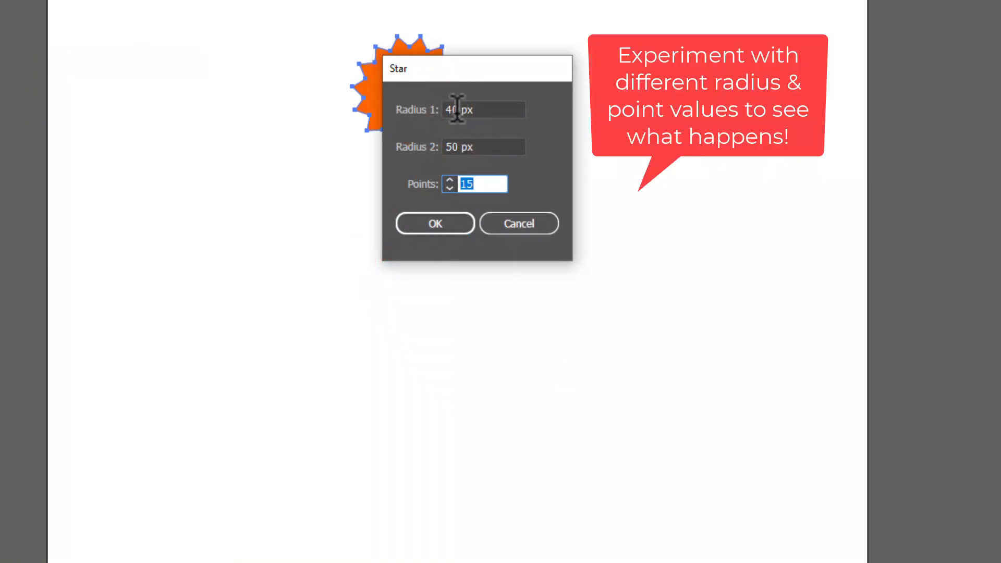
- Add a second 15-point star with Radius 1 30 px and Radius 2 50 px
{"action": "left_click", "coordinate": [482, 109]}
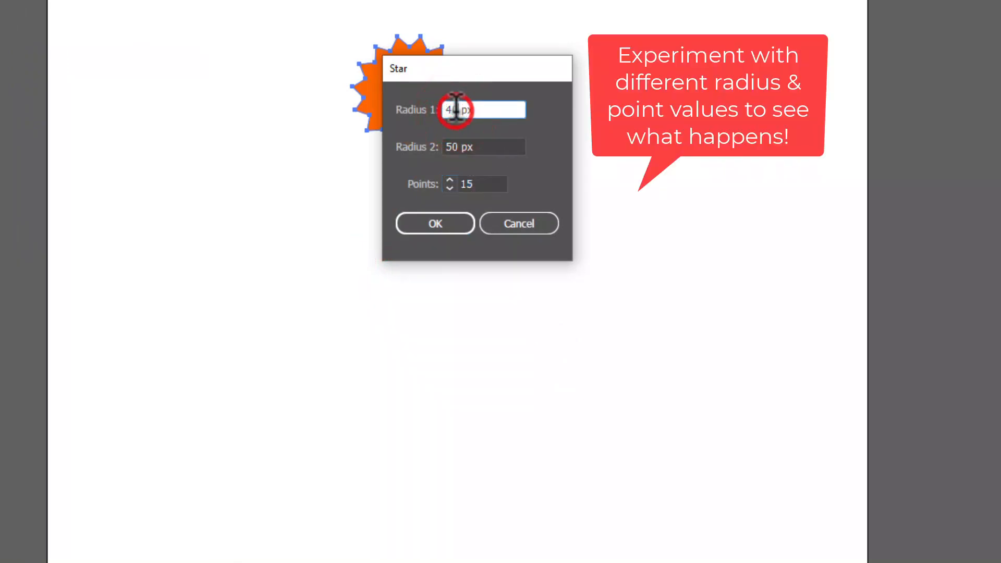
{"action": "double_click", "coordinate": [453, 110]}
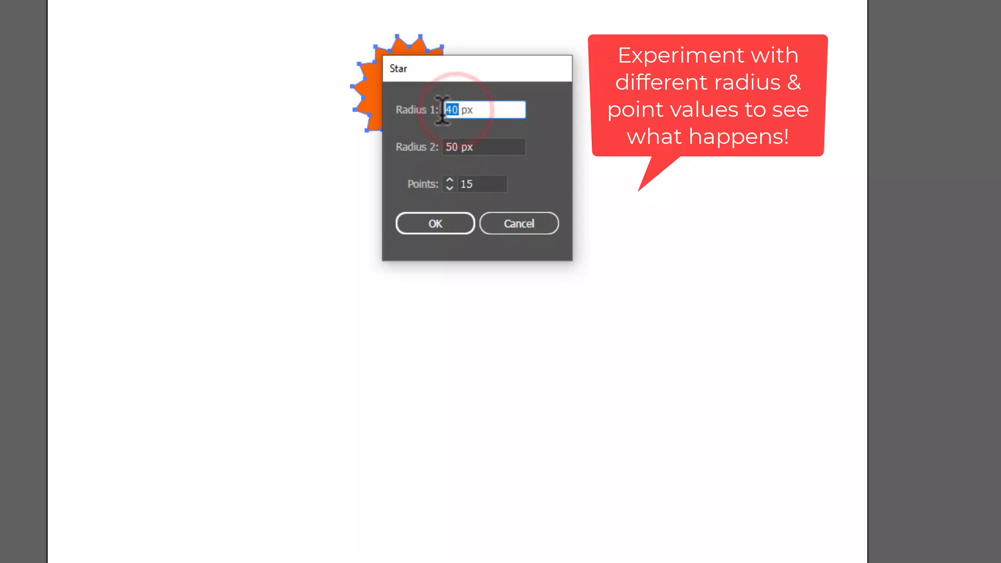
{"action": "type", "text": "3"}
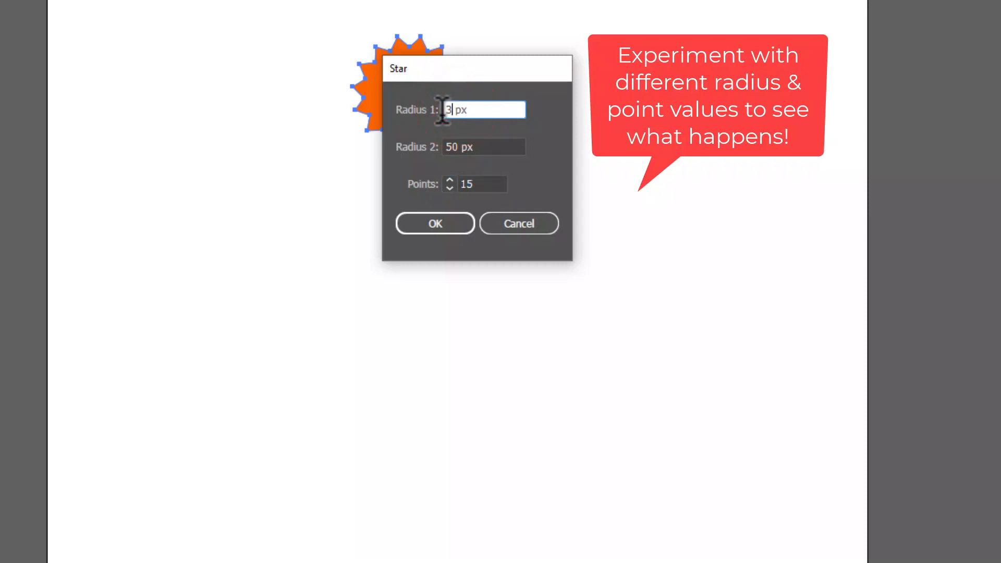
{"action": "left_click", "coordinate": [434, 223]}
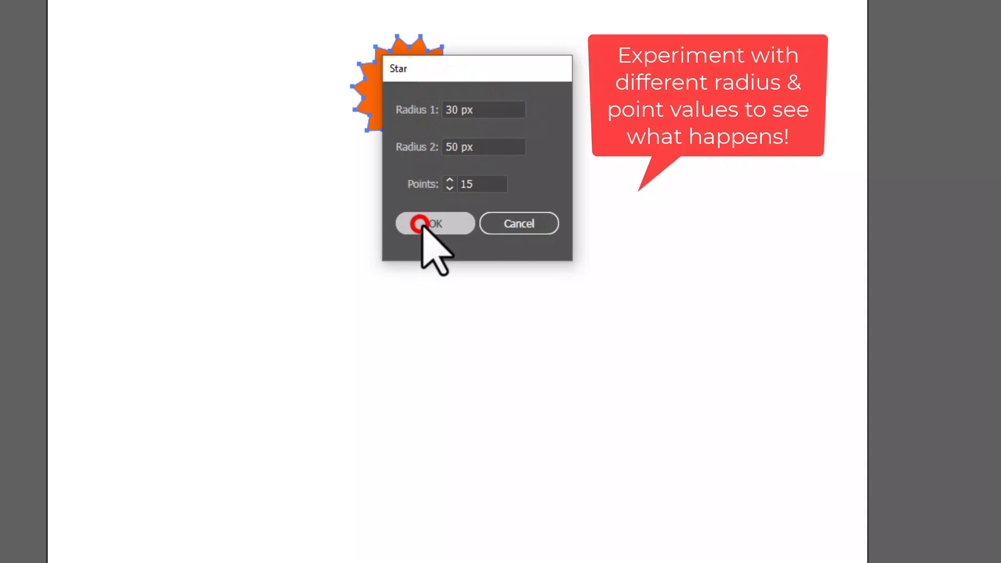
{"action": "left_click", "coordinate": [434, 223]}
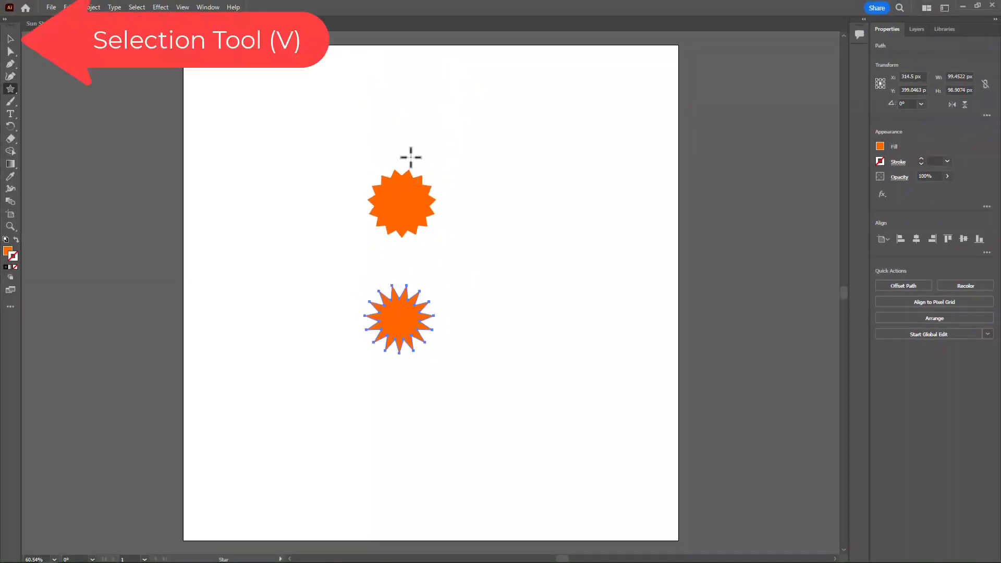
- Align both orange stars on one shared horizontal and vertical centre
{"action": "left_click", "coordinate": [11, 38]}
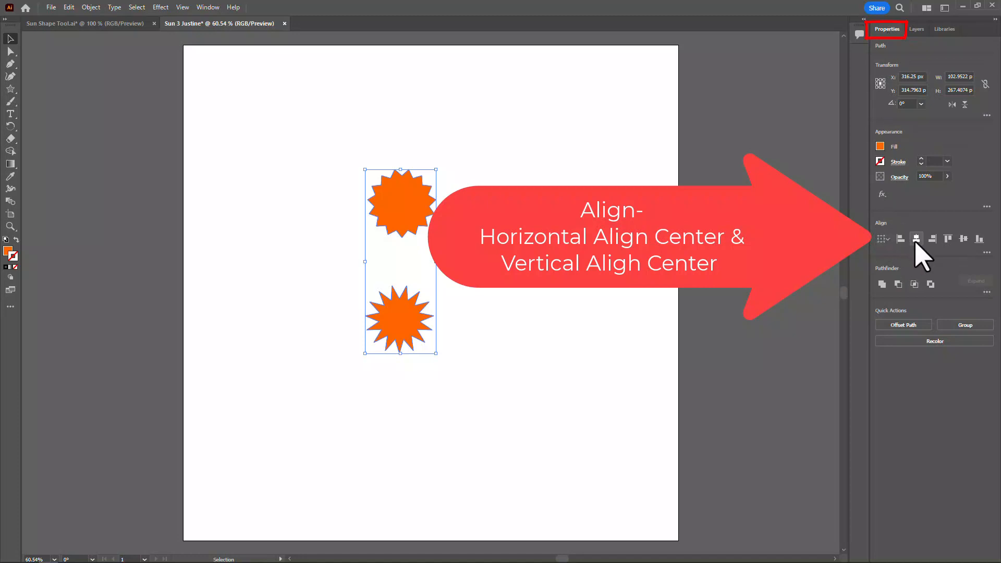
{"action": "mouse_move", "coordinate": [916, 238]}
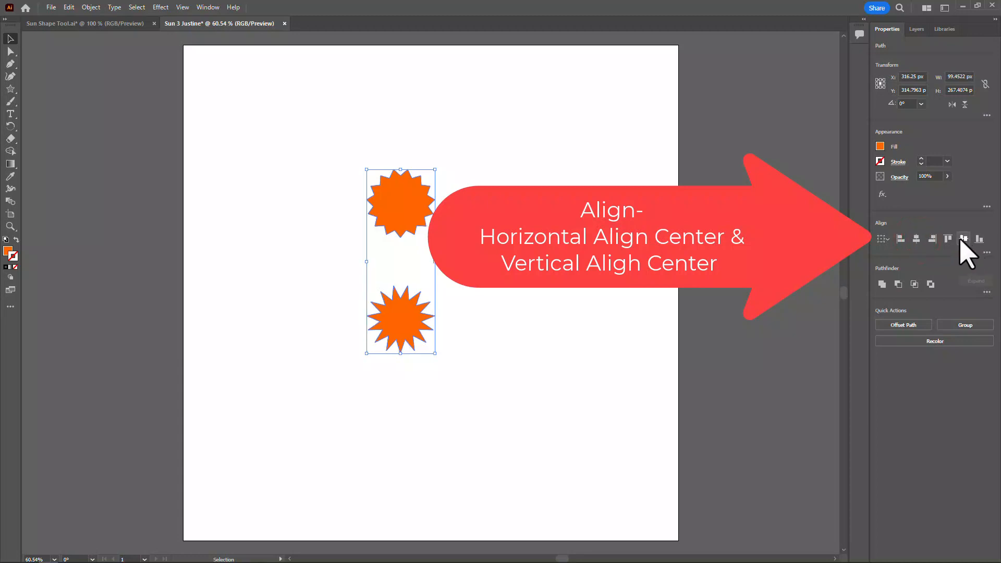
{"action": "left_click", "coordinate": [963, 237]}
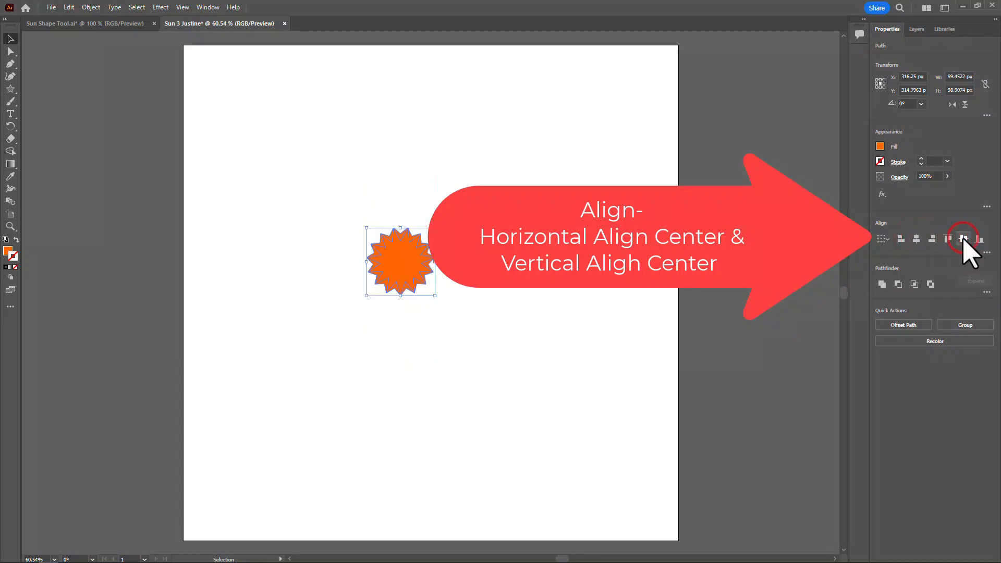
{"action": "left_click", "coordinate": [963, 238]}
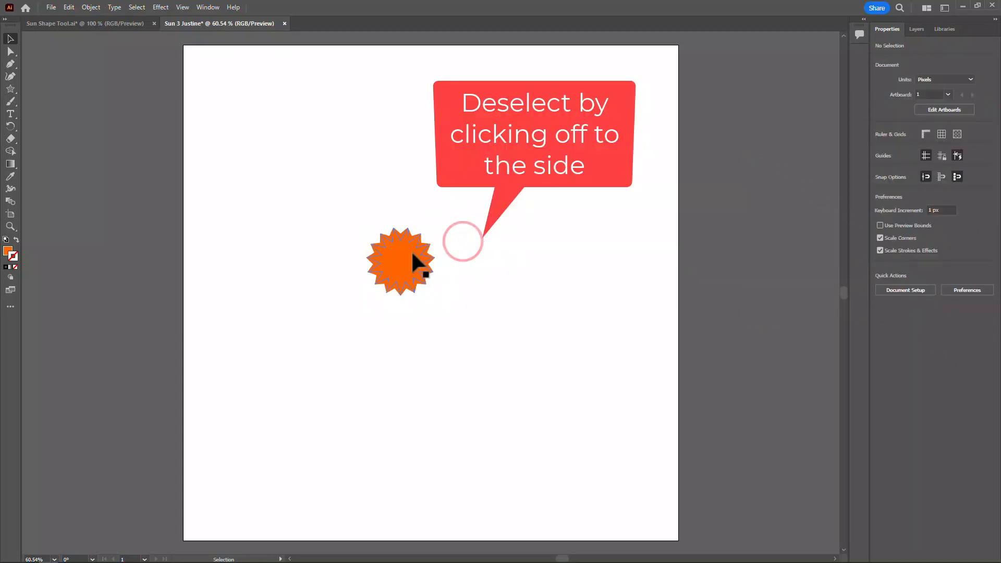
- Select the stacked stars and scale them up to fill most of the artboard
{"action": "left_click", "coordinate": [400, 260]}
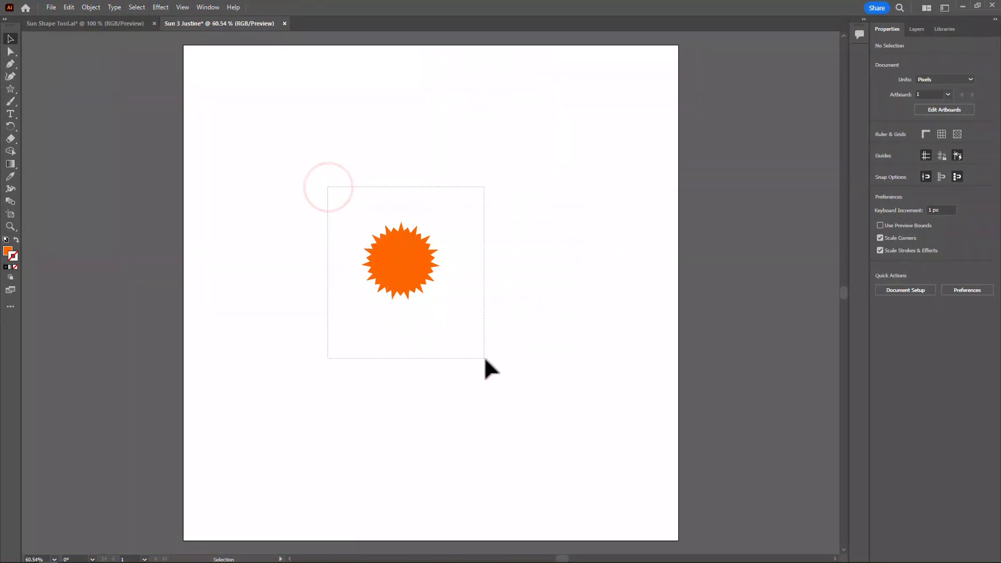
{"action": "left_click", "coordinate": [400, 260]}
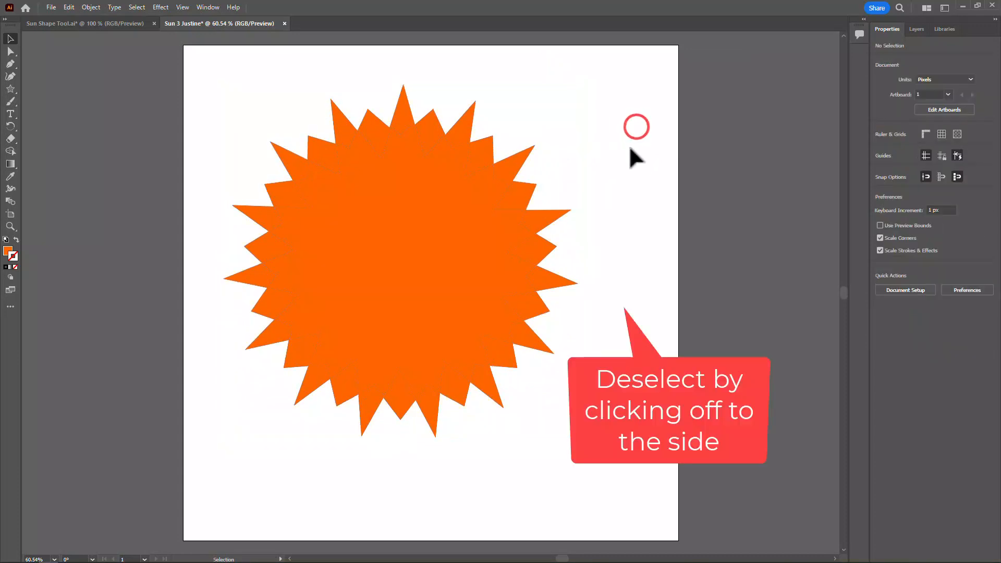
{"action": "mouse_move", "coordinate": [39, 84]}
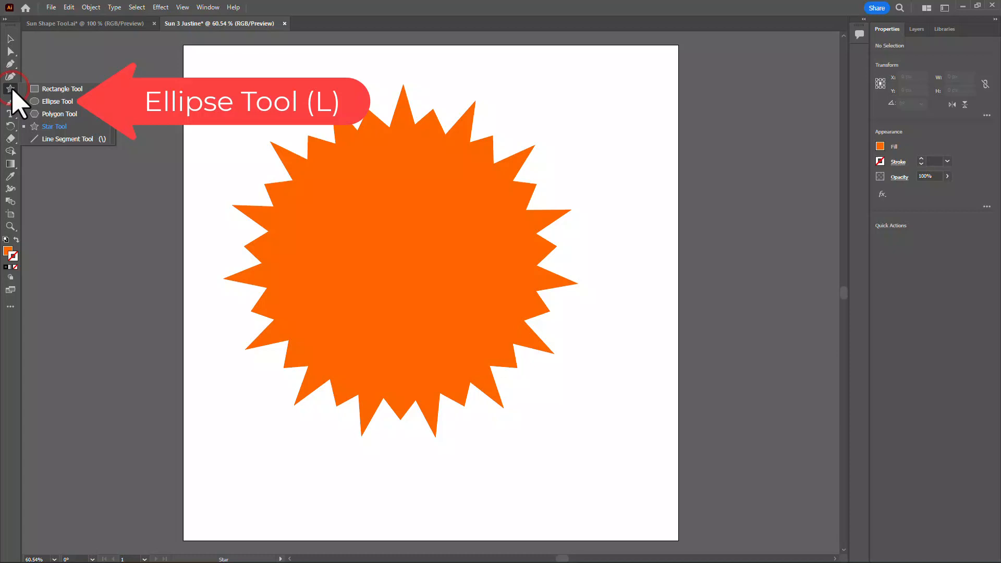
{"action": "mouse_move", "coordinate": [60, 120]}
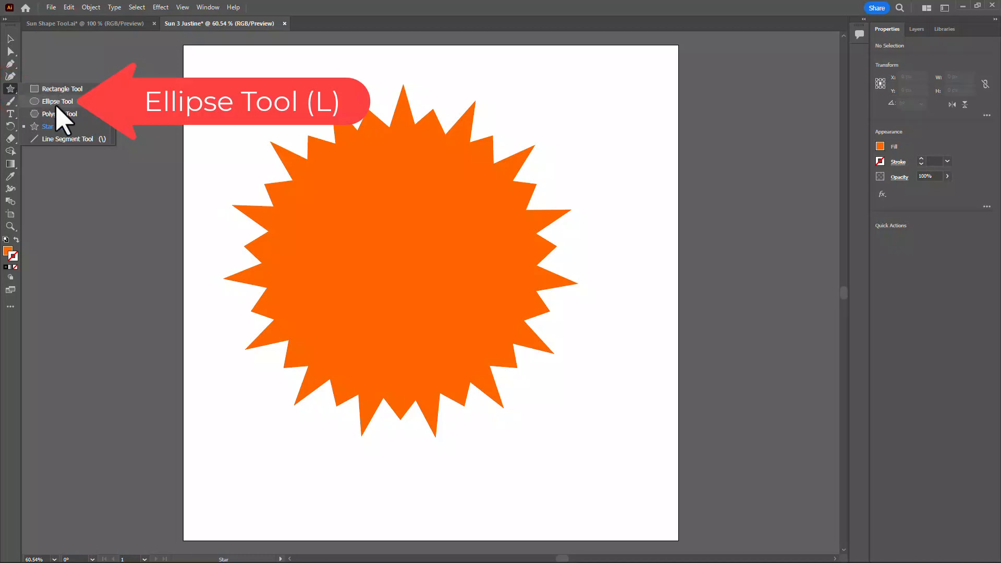
- Draw a circle over the star burst and fill it lighter orange #FF9900
{"action": "left_click", "coordinate": [59, 101]}
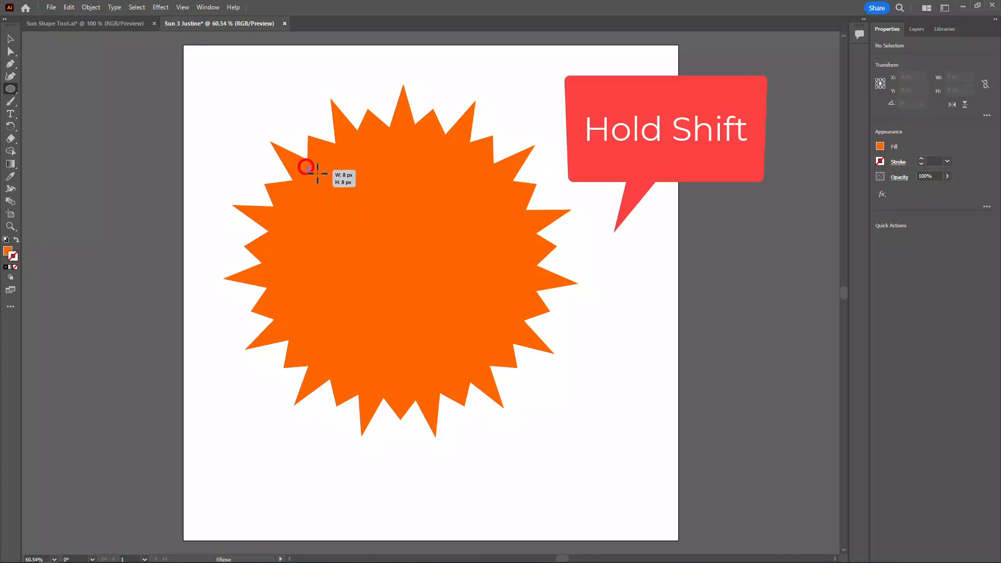
{"action": "left_click_drag", "start_coordinate": [307, 167], "coordinate": [521, 325]}
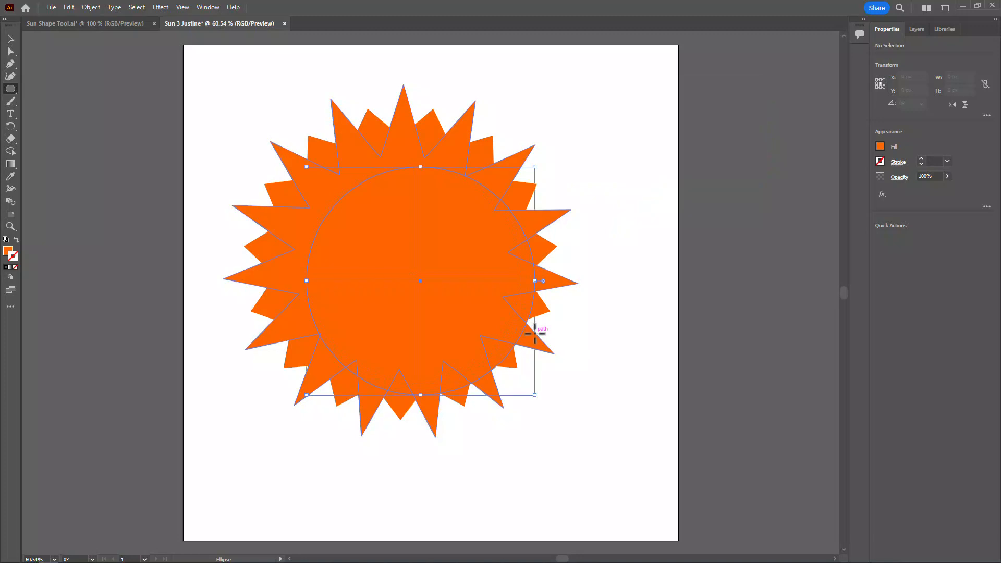
{"action": "left_click", "coordinate": [536, 332]}
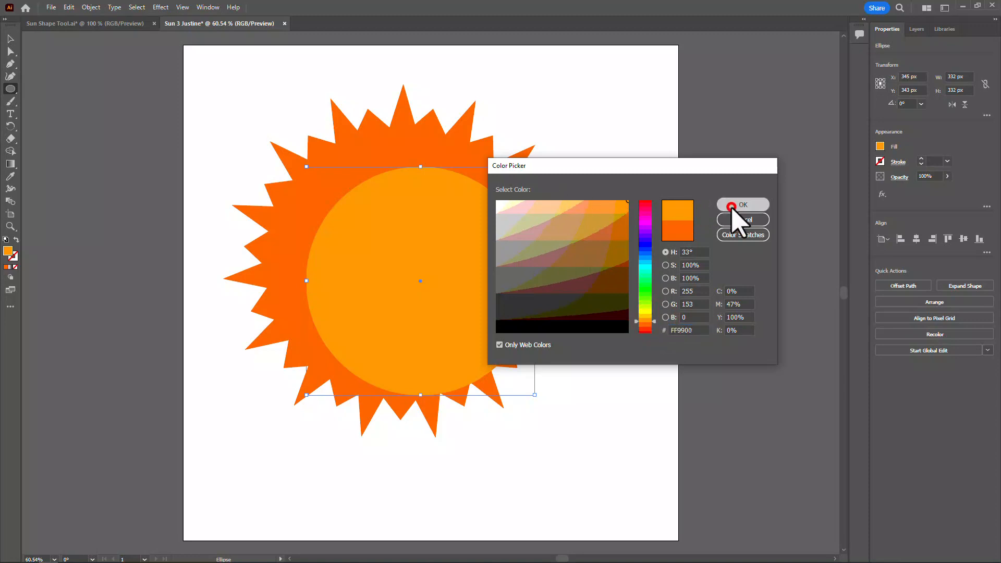
{"action": "left_click", "coordinate": [741, 205]}
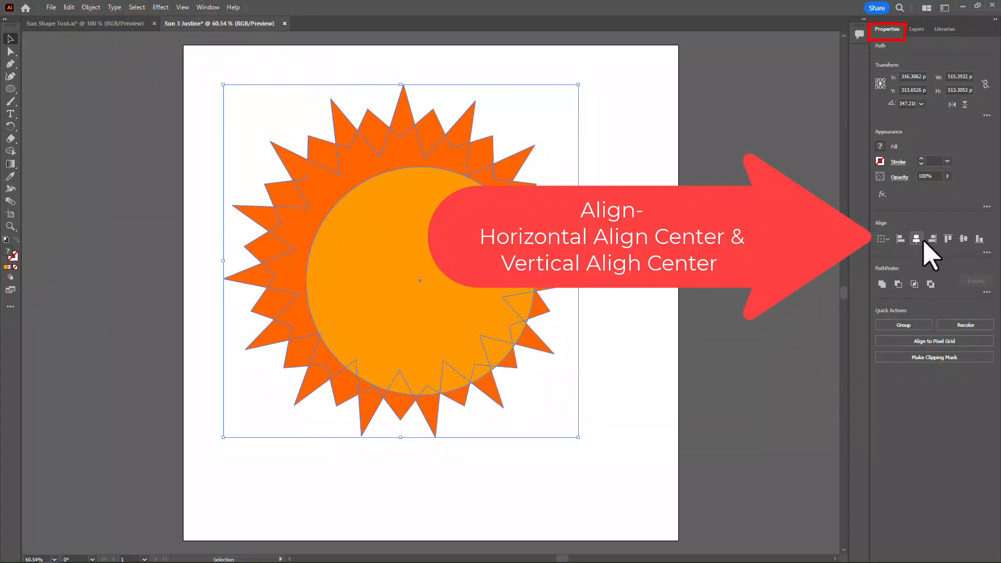
{"action": "mouse_move", "coordinate": [917, 237]}
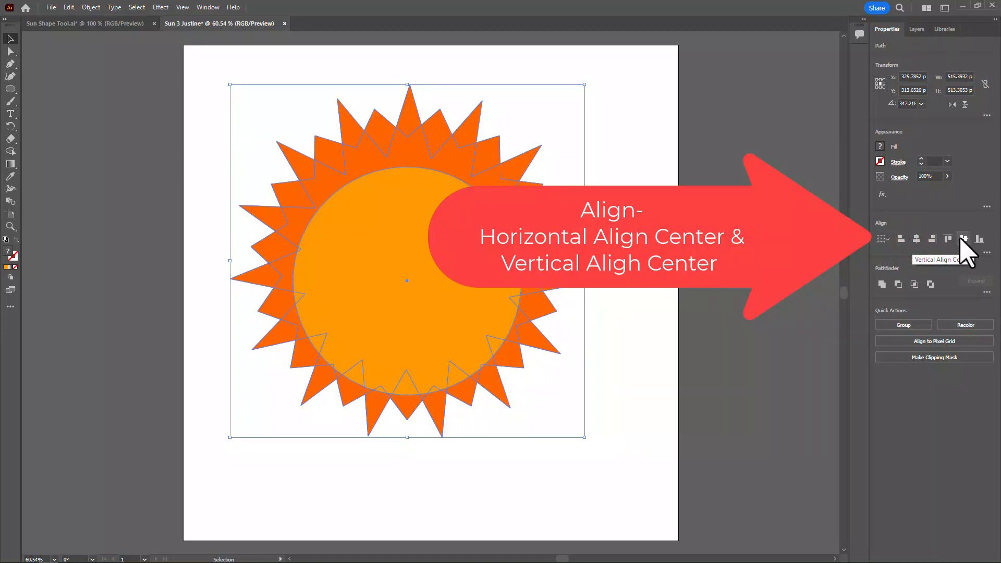
- Centre the circle on the star burst, then reselect the circle alone
{"action": "left_click", "coordinate": [964, 238]}
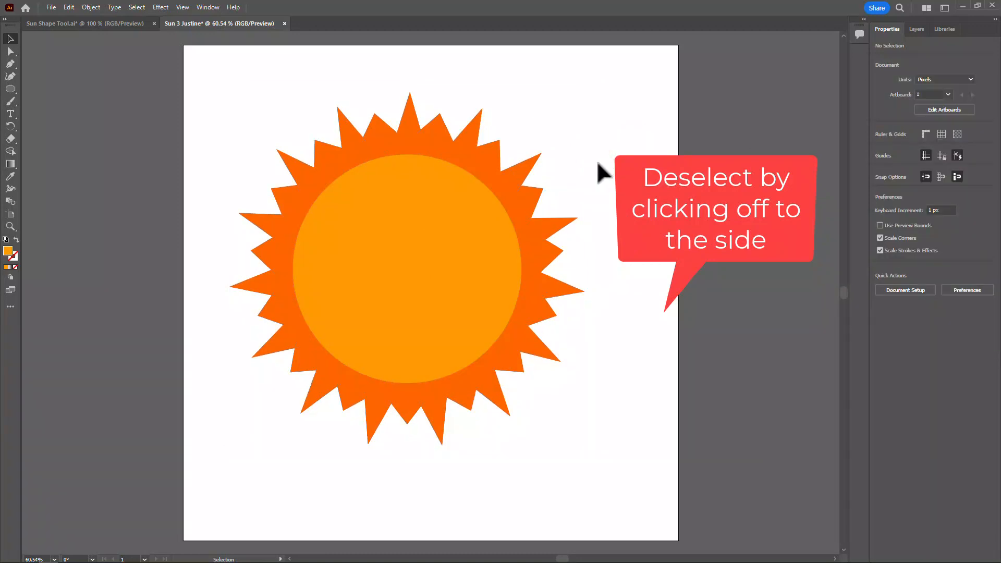
{"action": "left_click", "coordinate": [408, 269]}
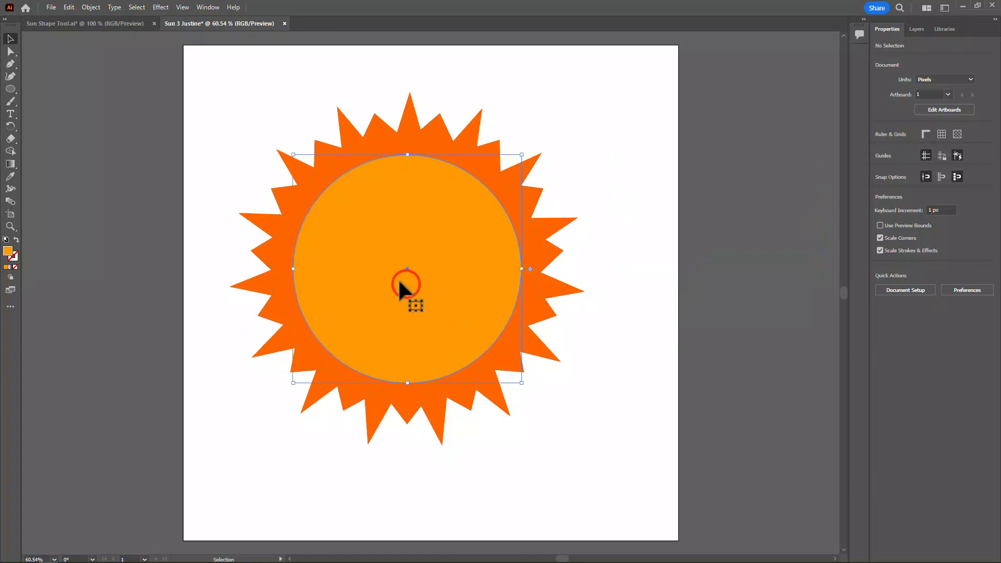
{"action": "left_click", "coordinate": [407, 283]}
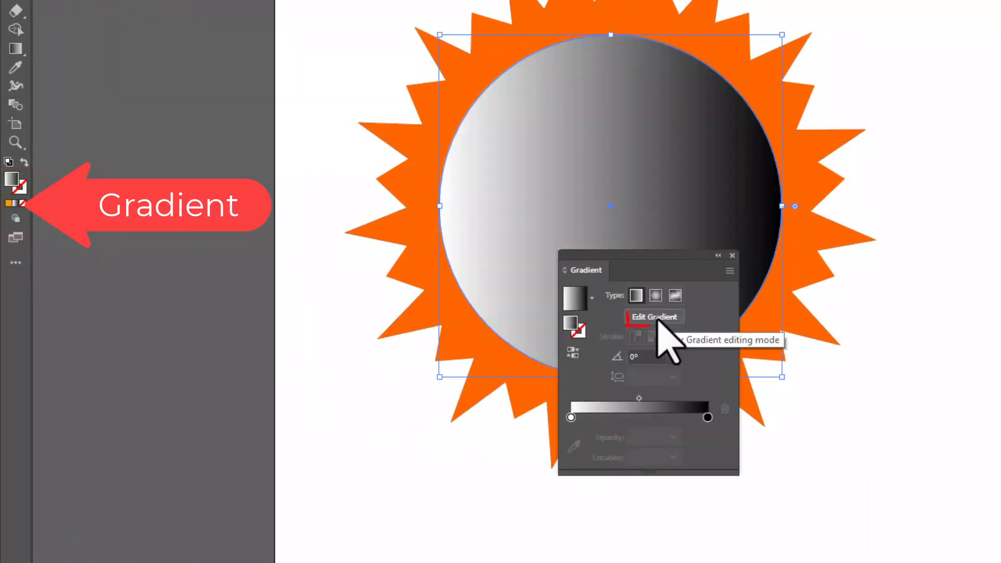
- Give the circle a radial gradient from white centre to the star's sampled orange
{"action": "left_click", "coordinate": [650, 319]}
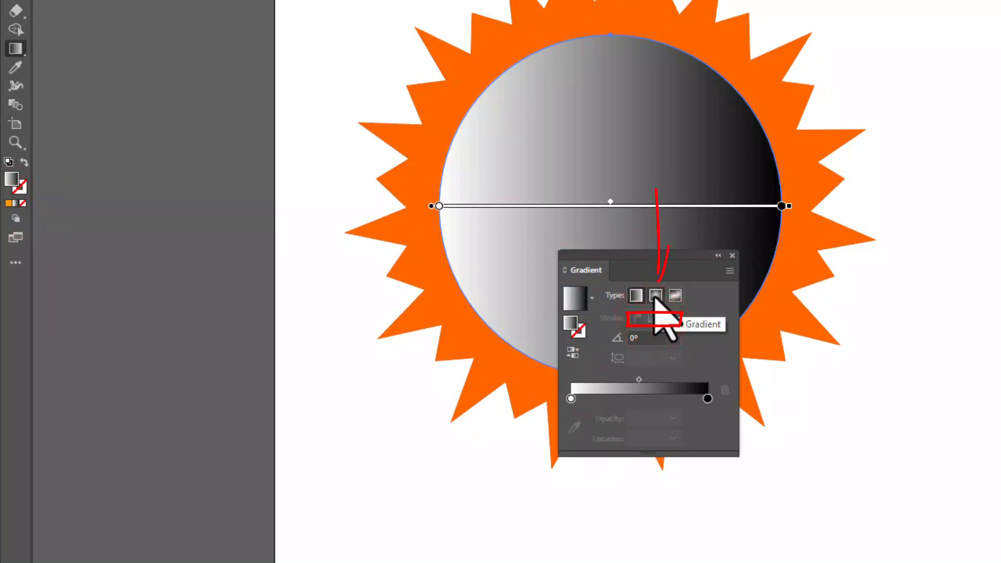
{"action": "left_click", "coordinate": [654, 295]}
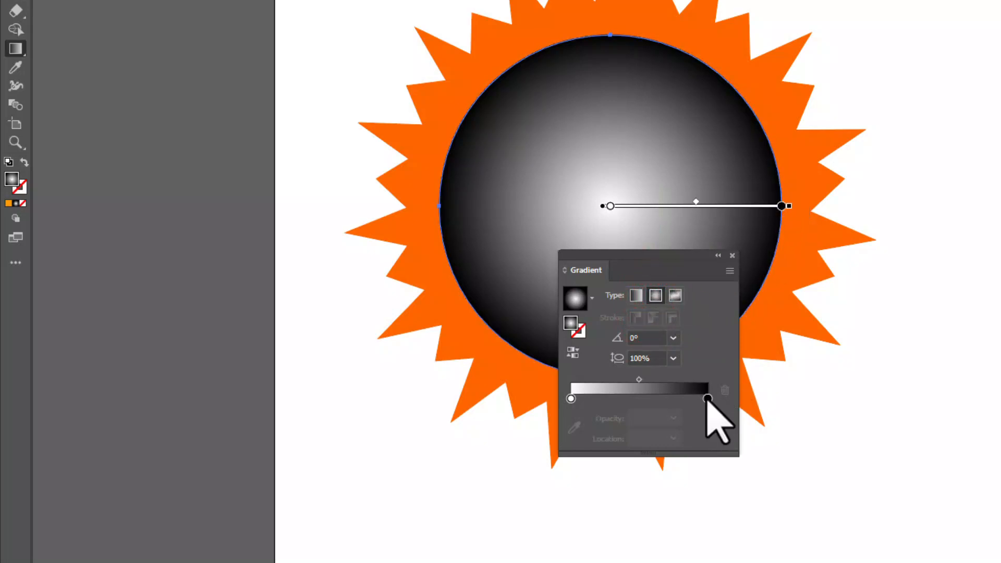
{"action": "double_click", "coordinate": [707, 399]}
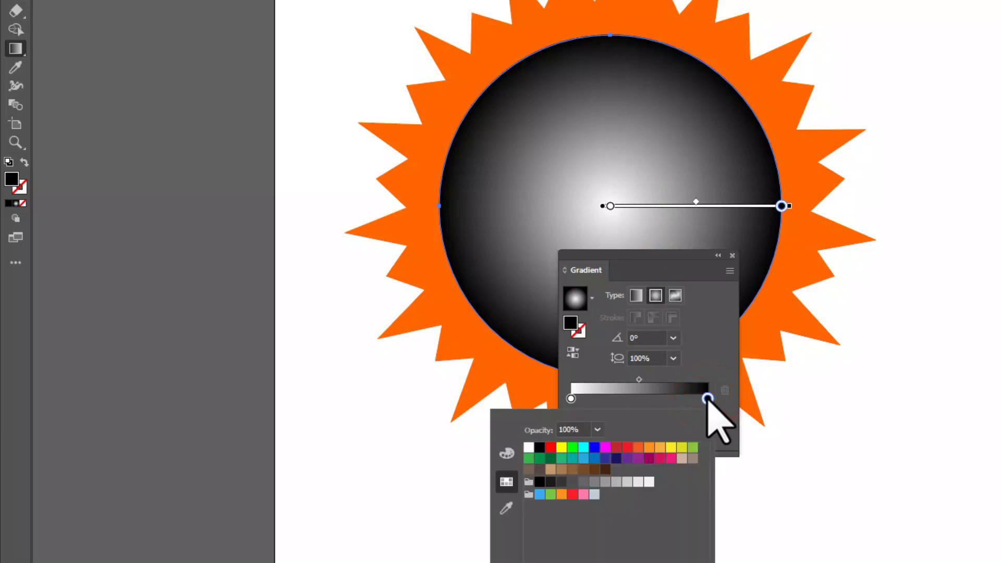
{"action": "mouse_move", "coordinate": [507, 508]}
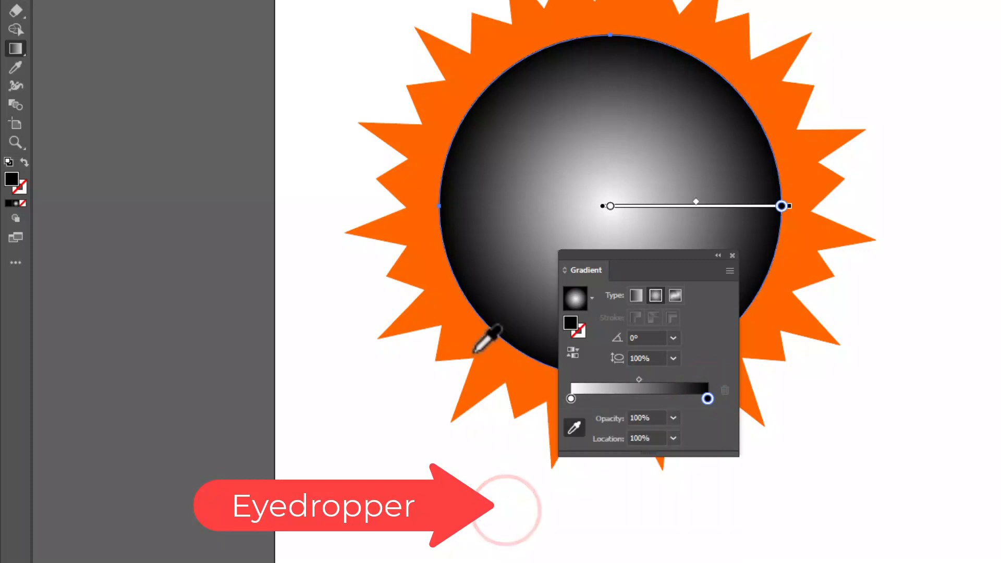
{"action": "left_click", "coordinate": [458, 340]}
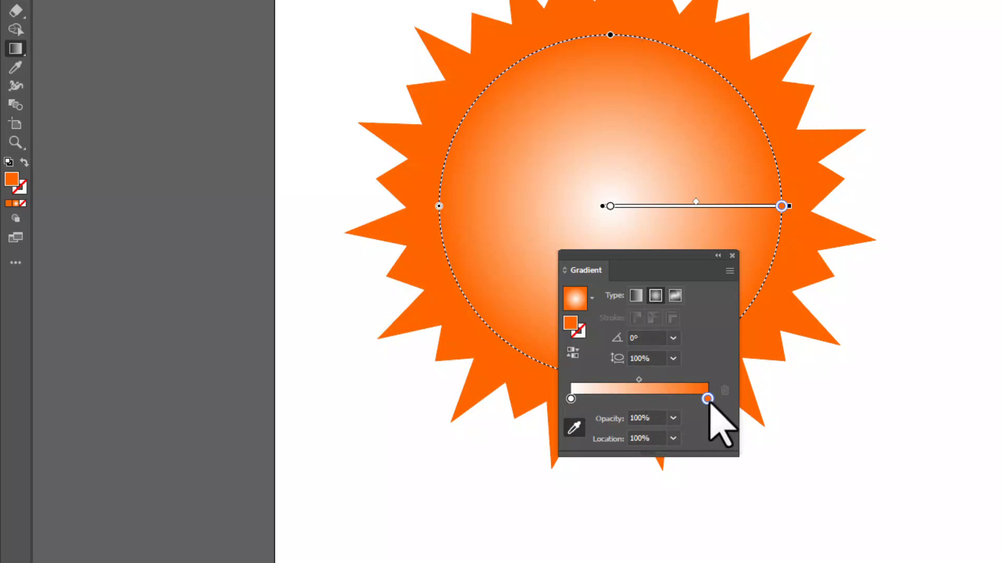
- Reverse the gradient stops so orange sits at the centre and white at the edge
{"action": "left_click_drag", "start_coordinate": [706, 398], "coordinate": [683, 399]}
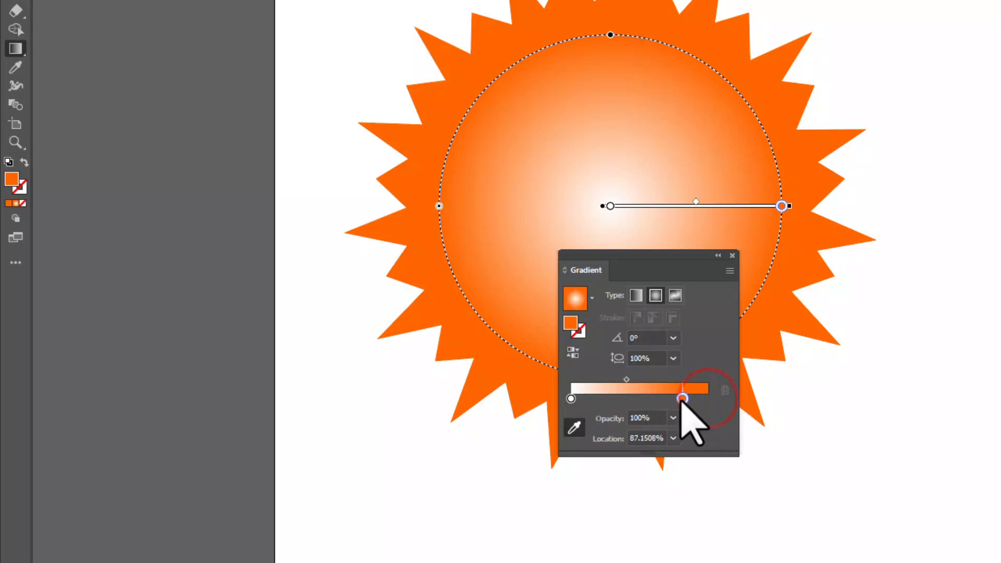
{"action": "left_click_drag", "start_coordinate": [682, 398], "coordinate": [631, 398]}
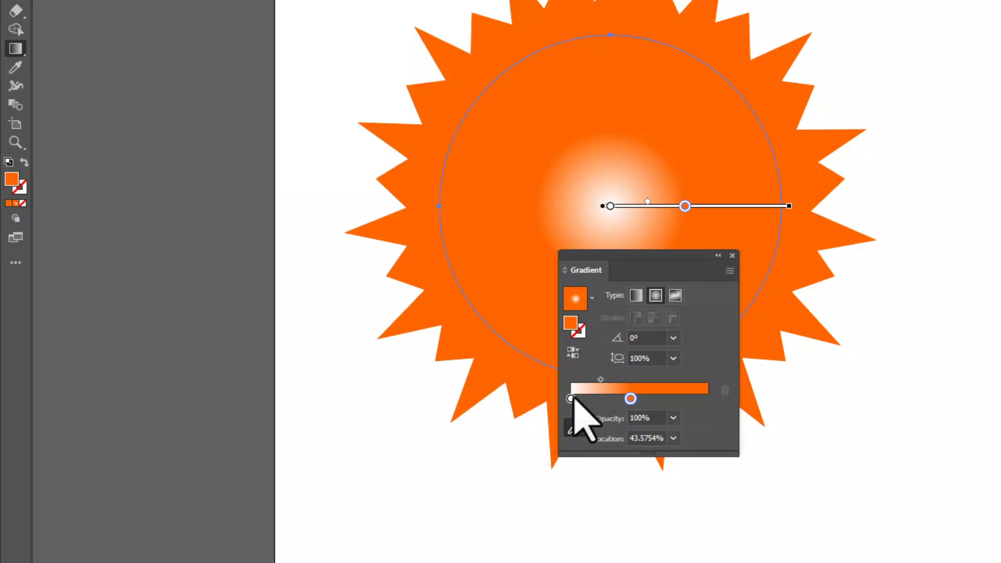
{"action": "left_click_drag", "start_coordinate": [571, 398], "coordinate": [707, 398]}
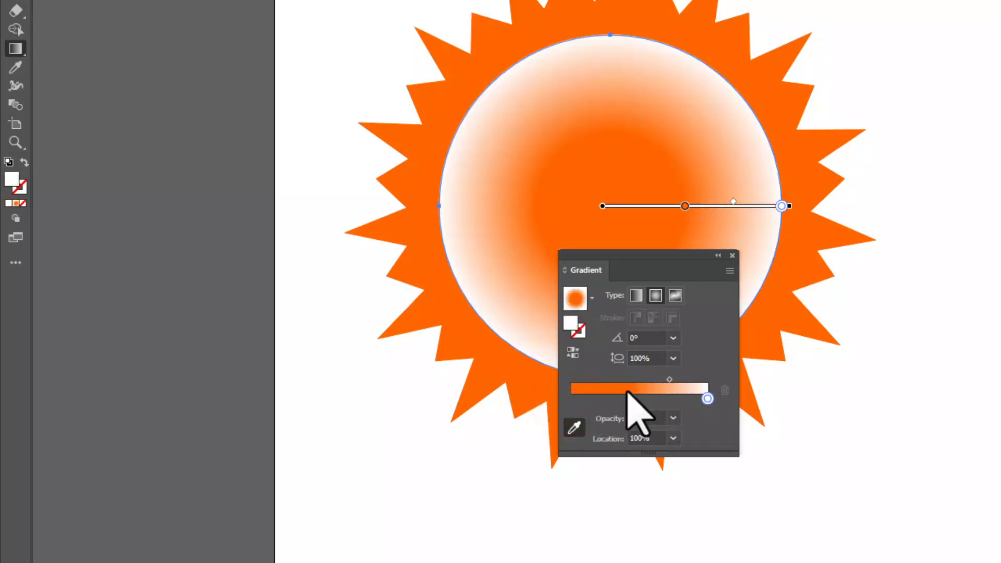
{"action": "left_click_drag", "start_coordinate": [706, 398], "coordinate": [572, 398]}
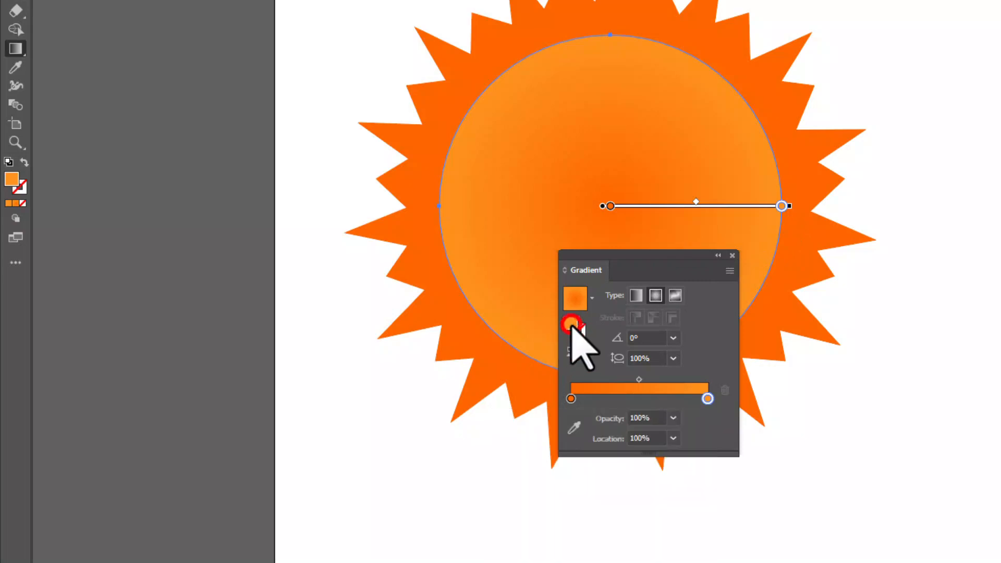
- Recolour the outer stop yellow-orange, adjust the fade location, and deselect all
{"action": "double_click", "coordinate": [570, 326]}
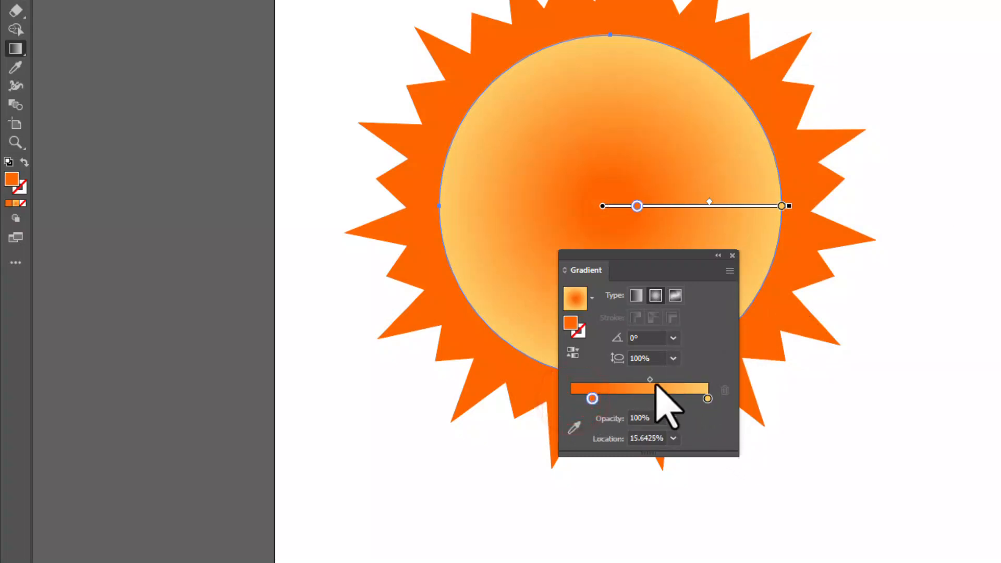
{"action": "left_click_drag", "start_coordinate": [649, 379], "coordinate": [673, 379]}
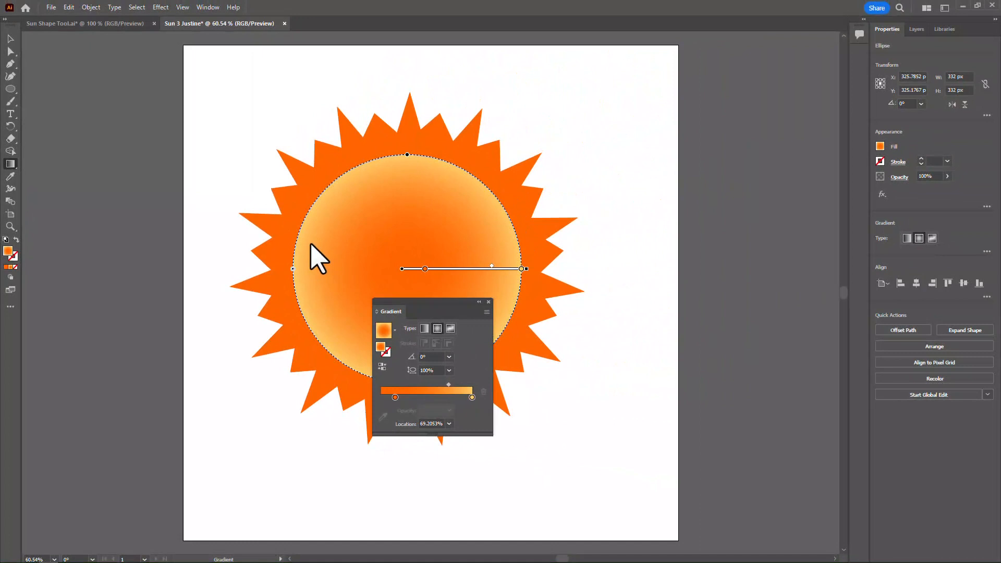
{"action": "key", "text": "ctrl+shift+a"}
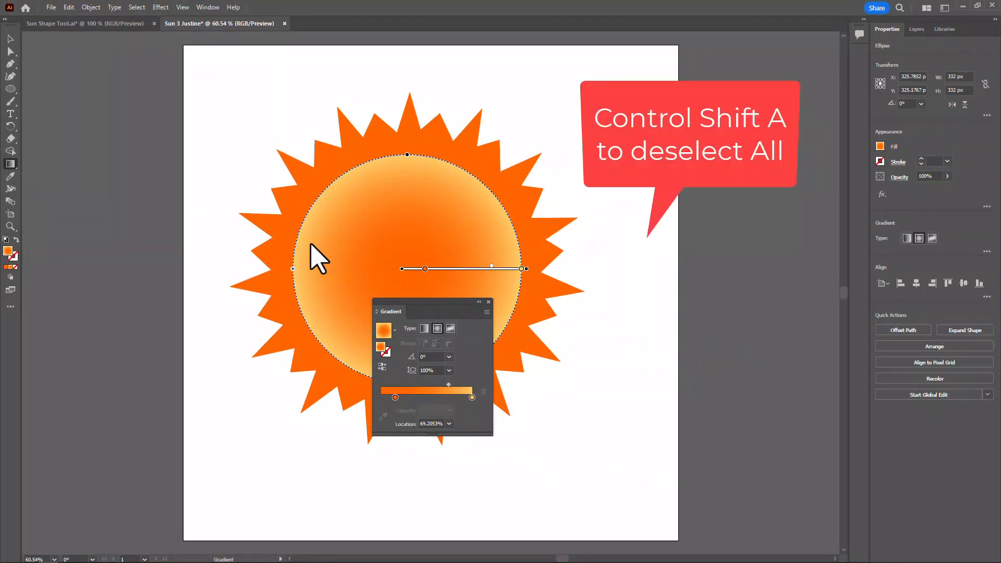
{"action": "key", "text": "ctrl+shift+a"}
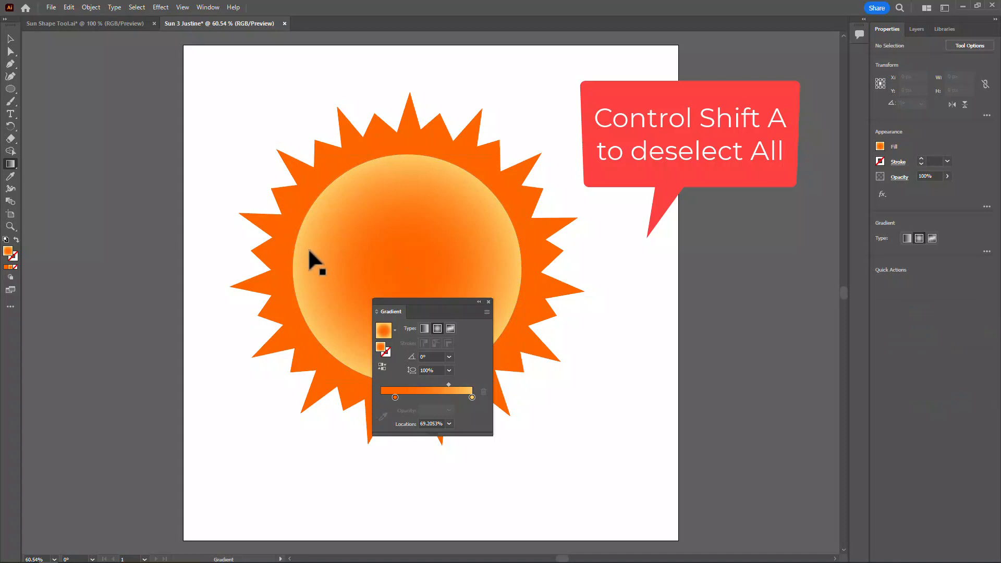